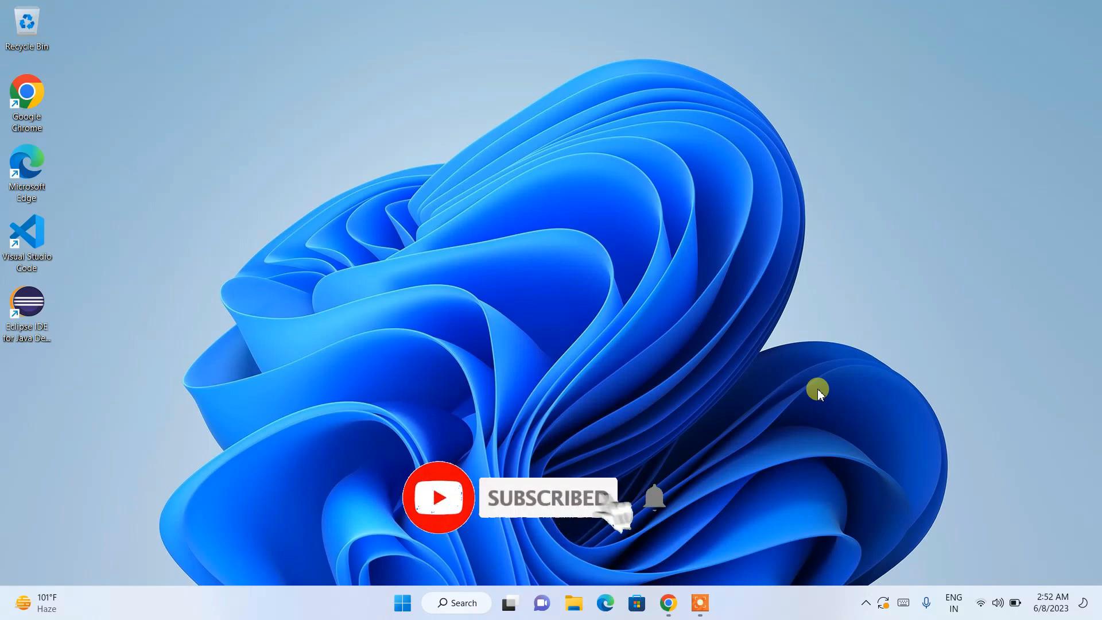
mouse_move(667, 602)
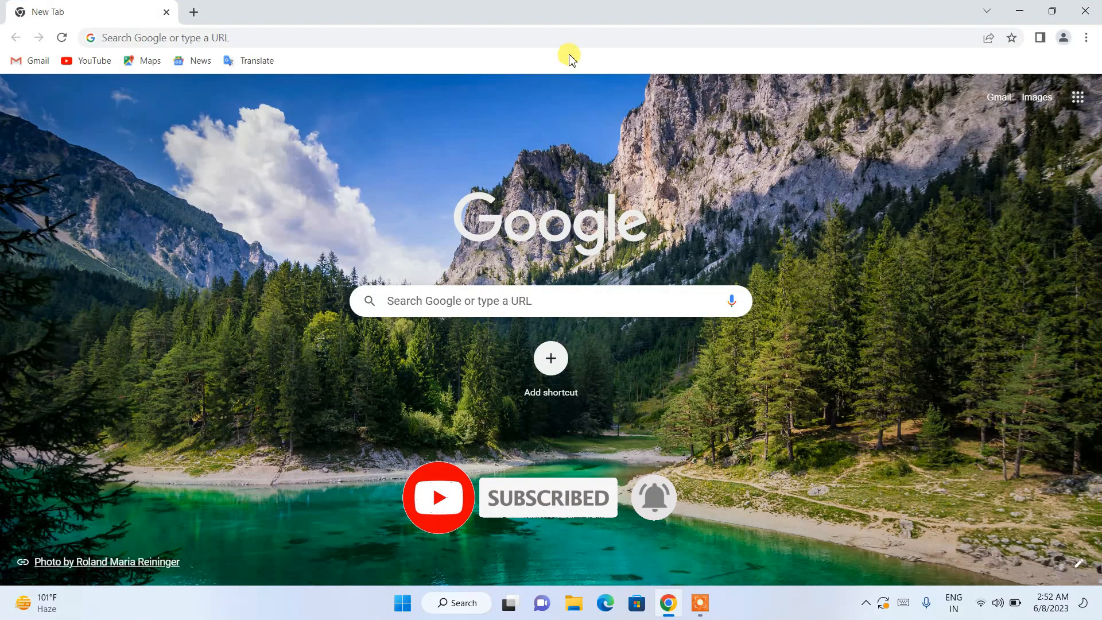
- Search Google for 'python download' and look through the python.org results
click(281, 37)
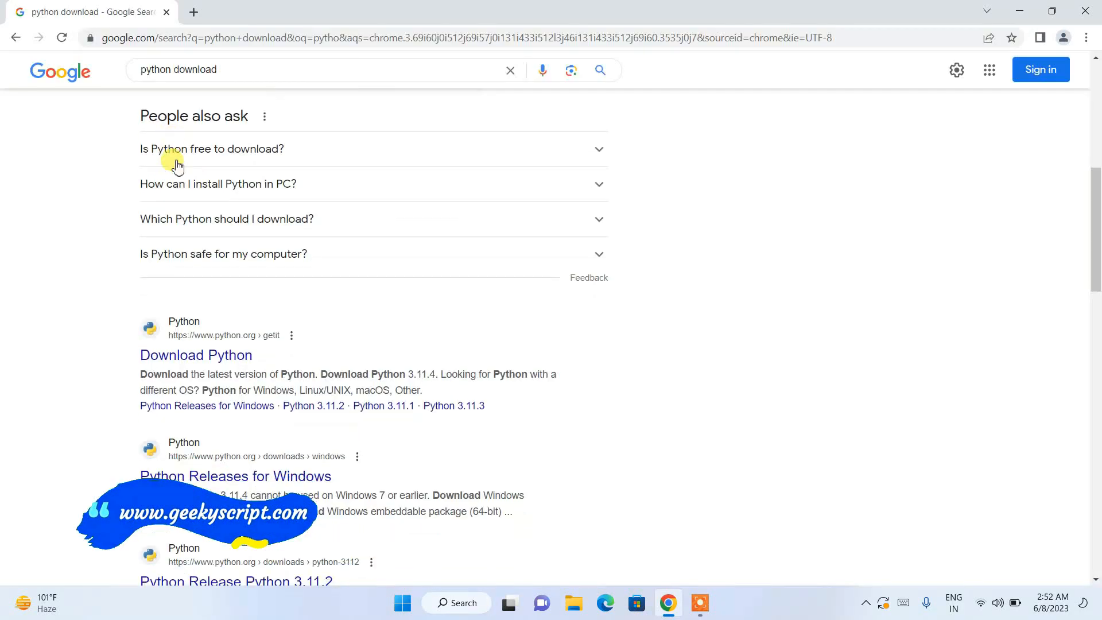
scroll(down, 3)
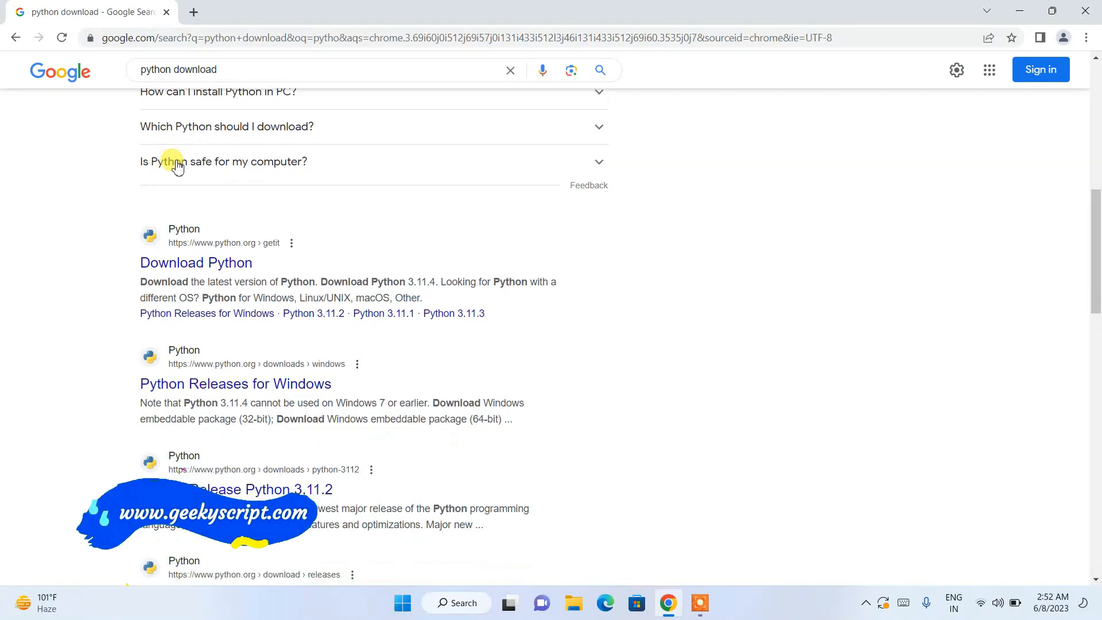
mouse_move(239, 255)
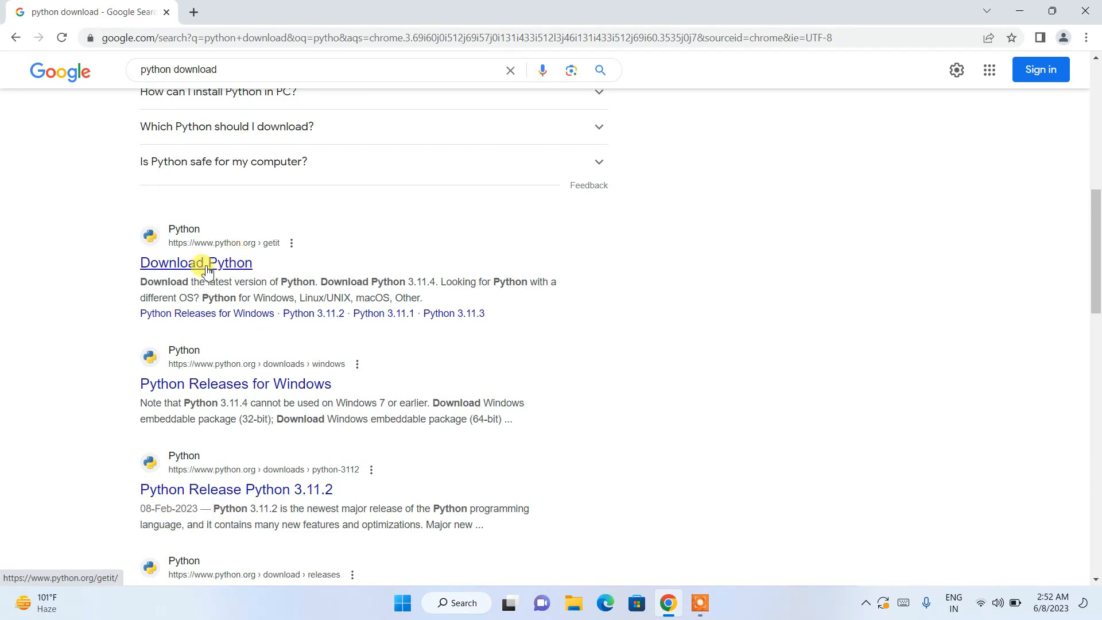
- From python.org's download page, download the Python 3.11.4 Windows installer
click(196, 262)
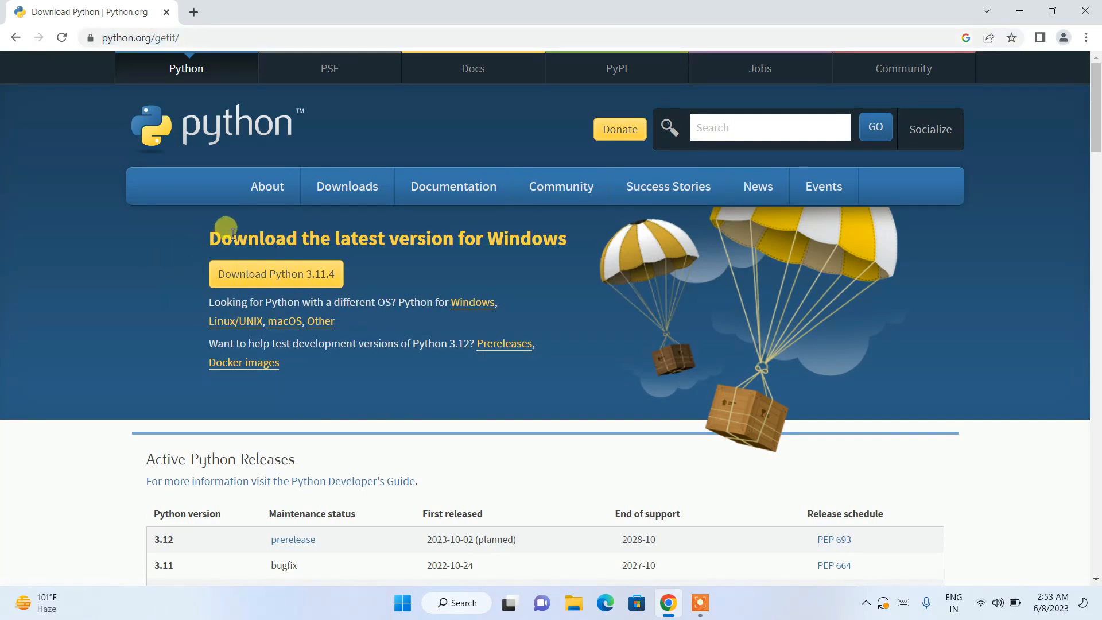
mouse_move(474, 238)
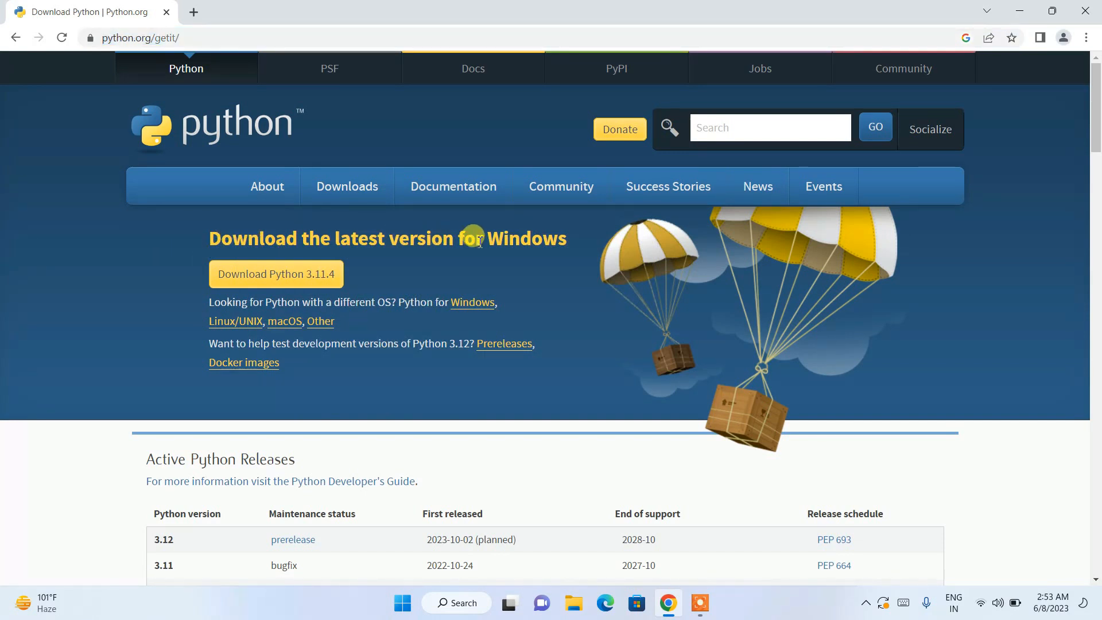
mouse_move(394, 291)
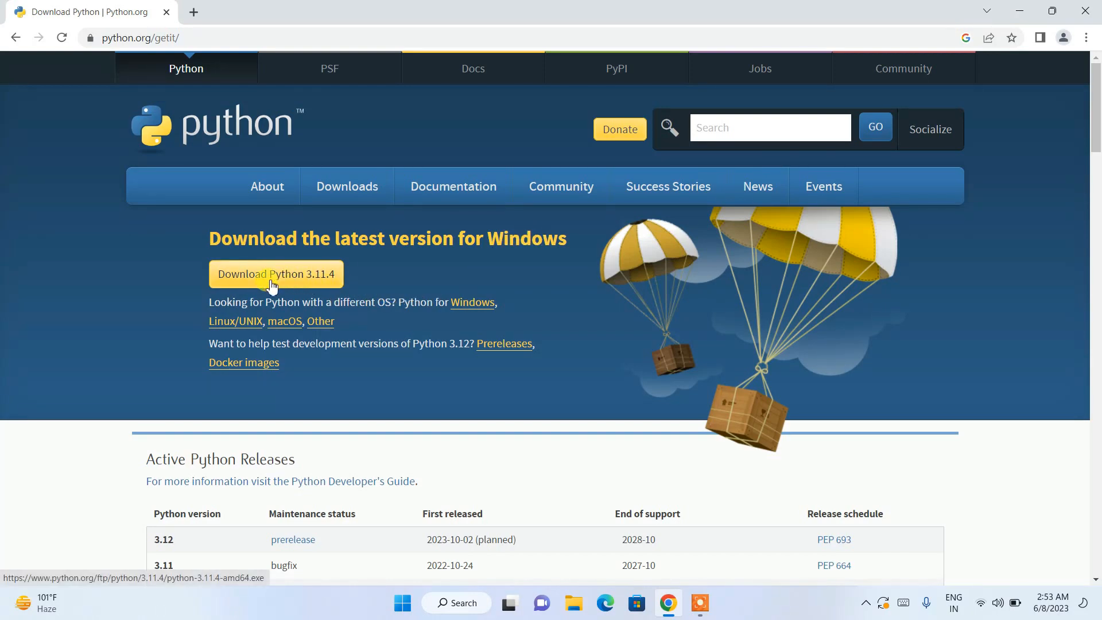
click(276, 273)
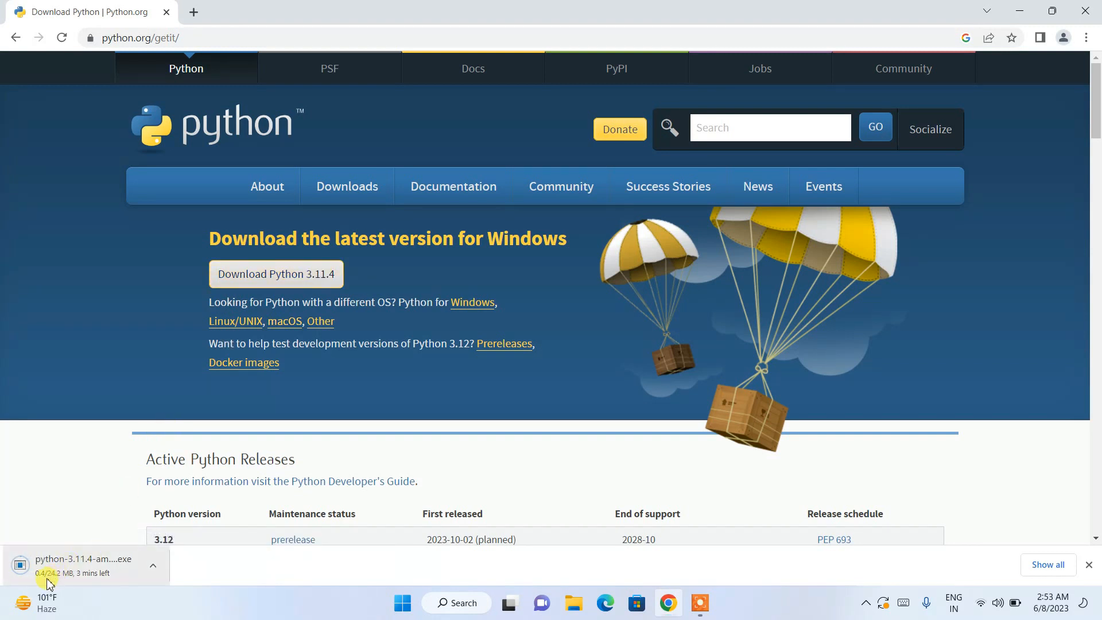
mouse_move(115, 576)
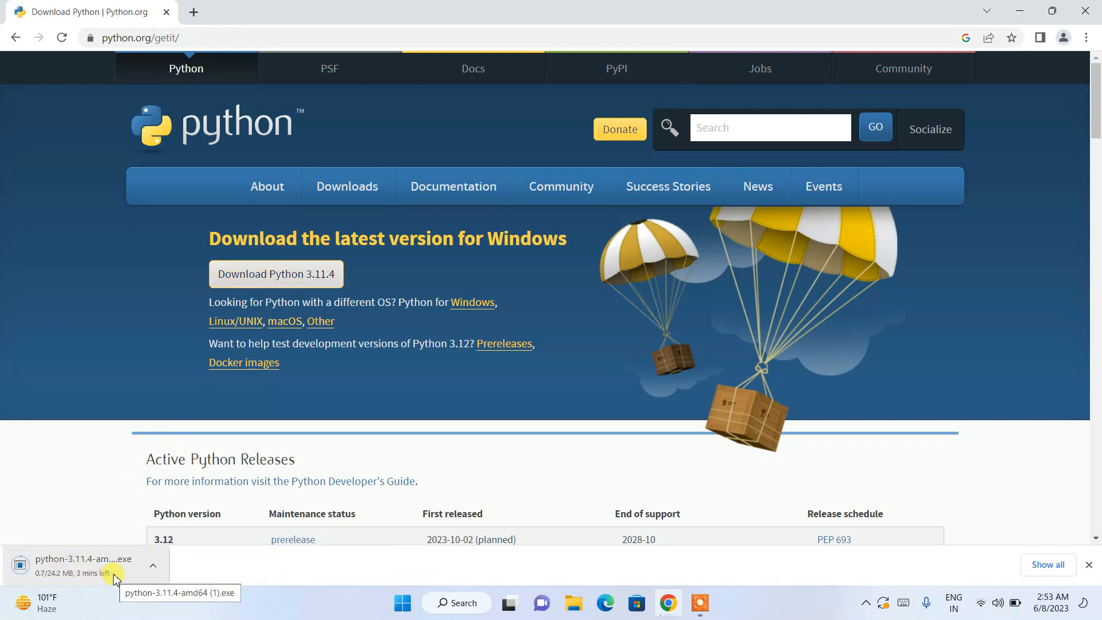
mouse_move(201, 386)
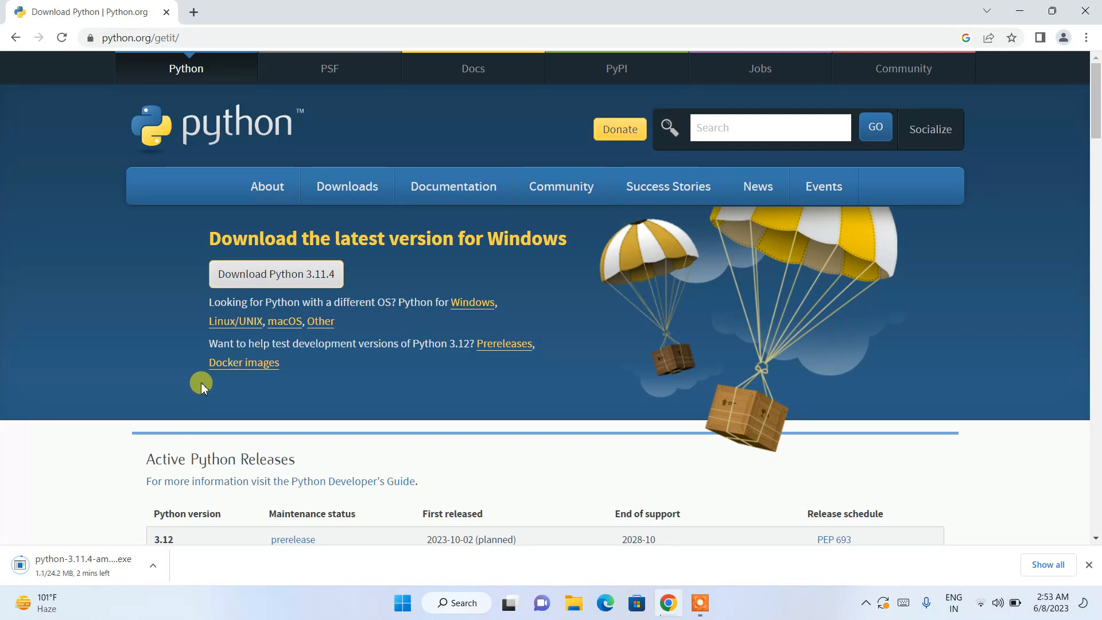
mouse_move(281, 323)
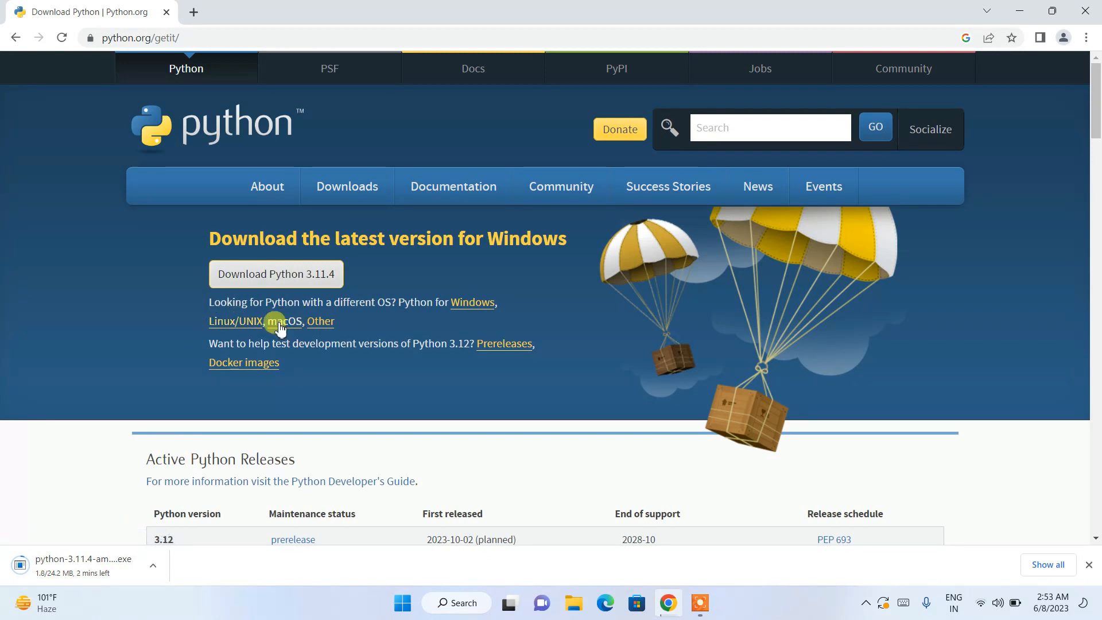
mouse_move(329, 332)
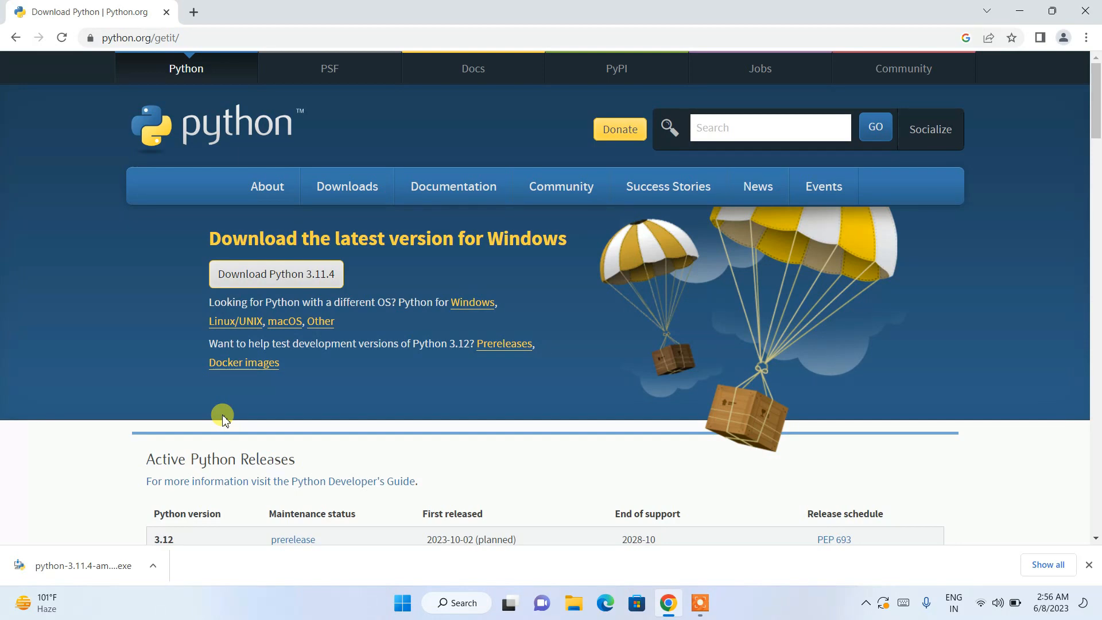
- Launch the downloaded installer and enable 'Add python.exe to PATH'
click(84, 566)
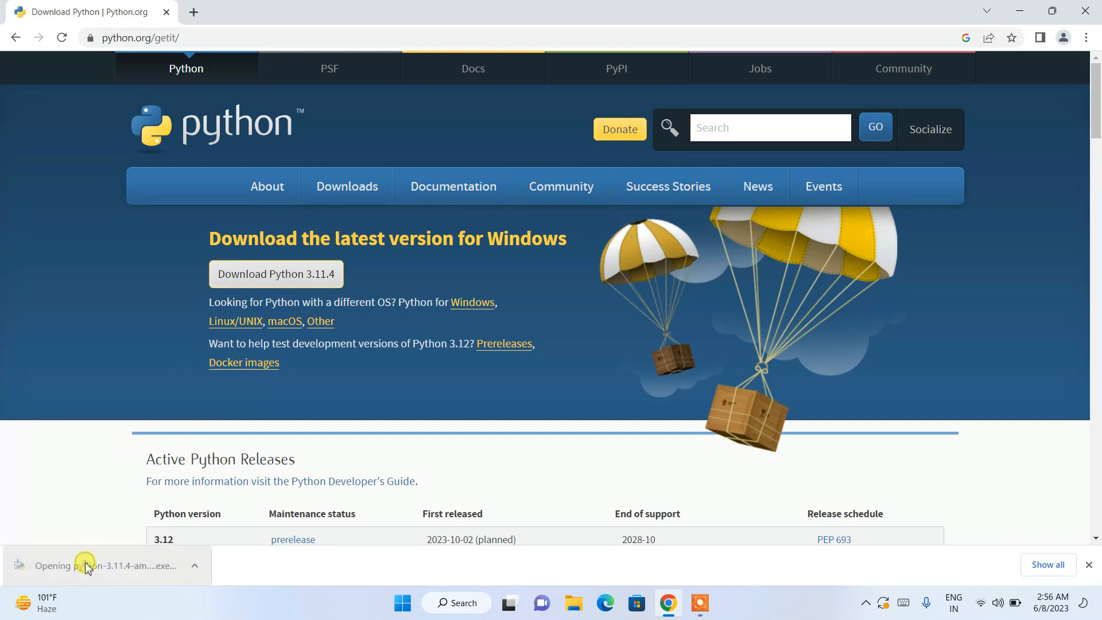
mouse_move(279, 441)
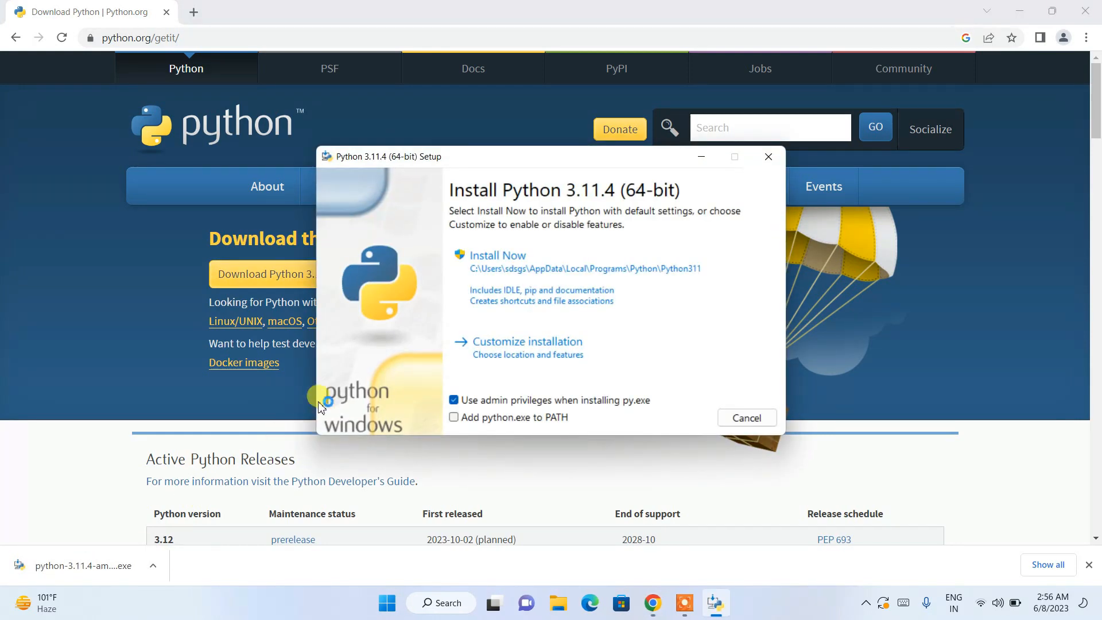
mouse_move(547, 195)
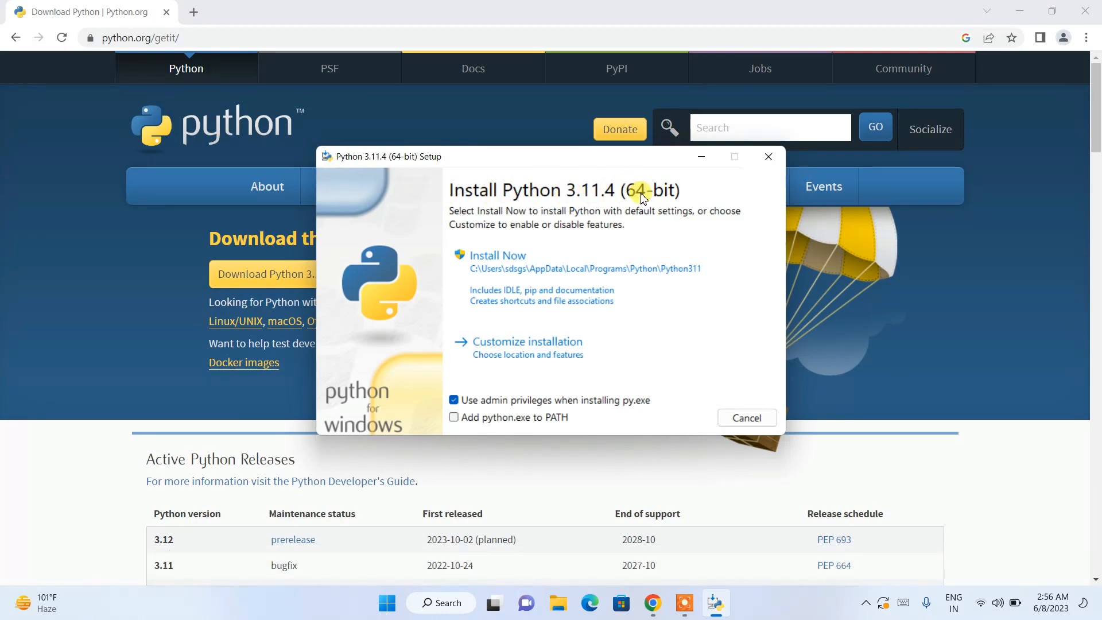
mouse_move(490, 414)
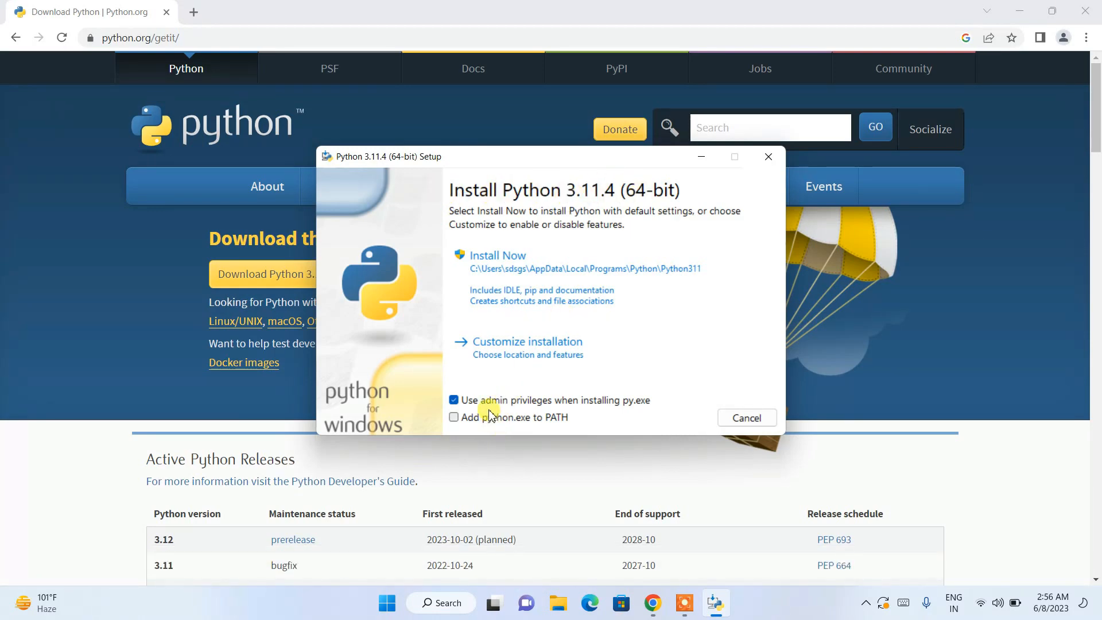
click(454, 417)
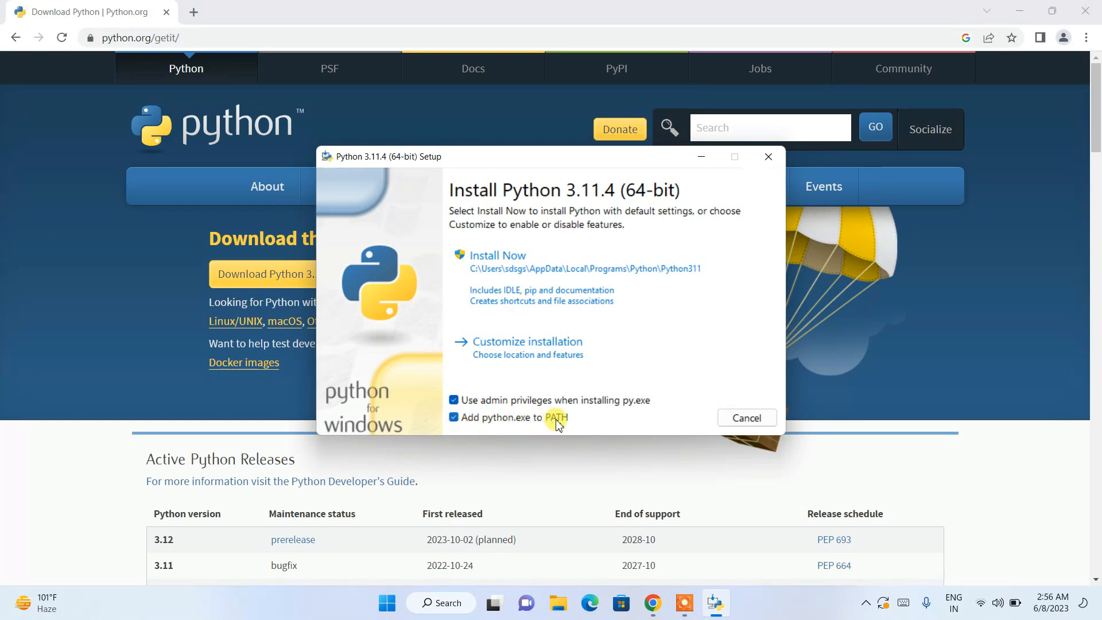
mouse_move(525, 342)
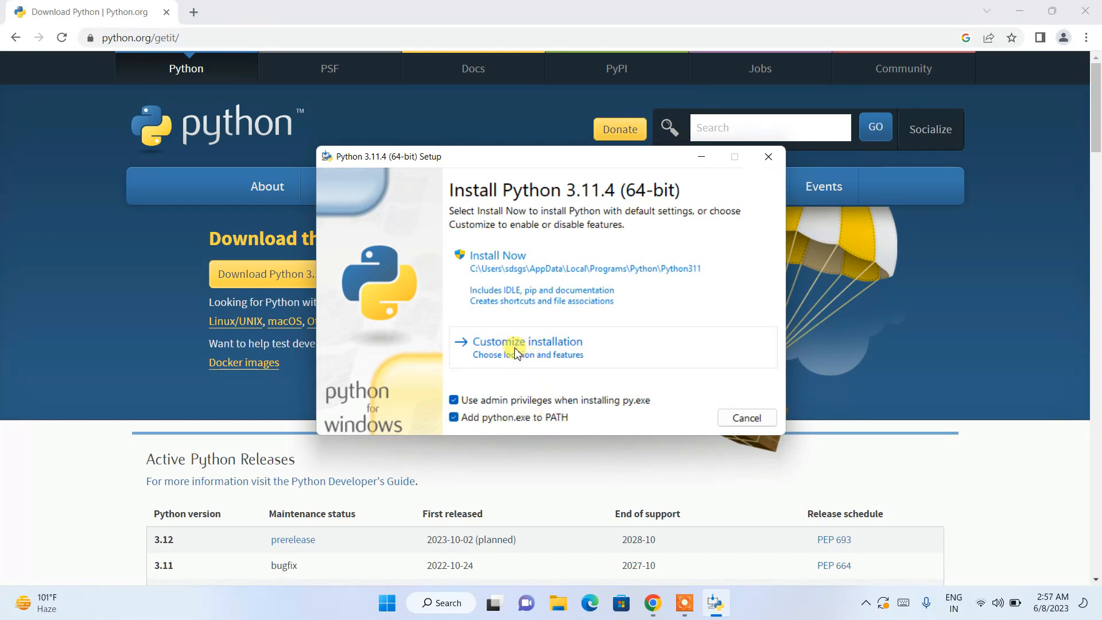
- Choose 'Customize installation' with all Optional Features left checked
click(525, 341)
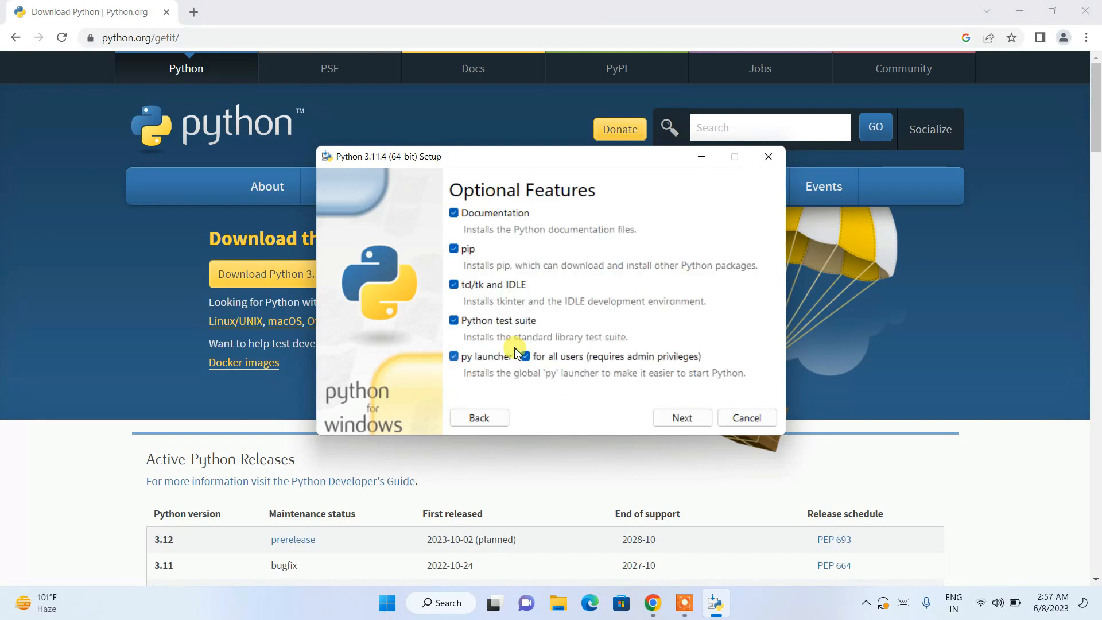
mouse_move(595, 195)
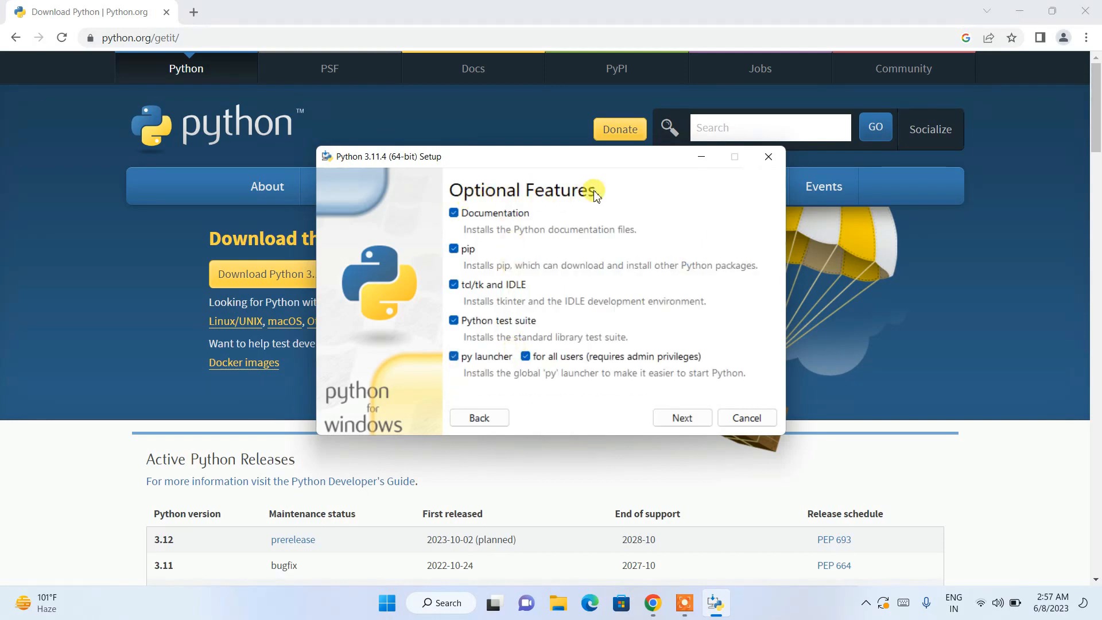
mouse_move(442, 282)
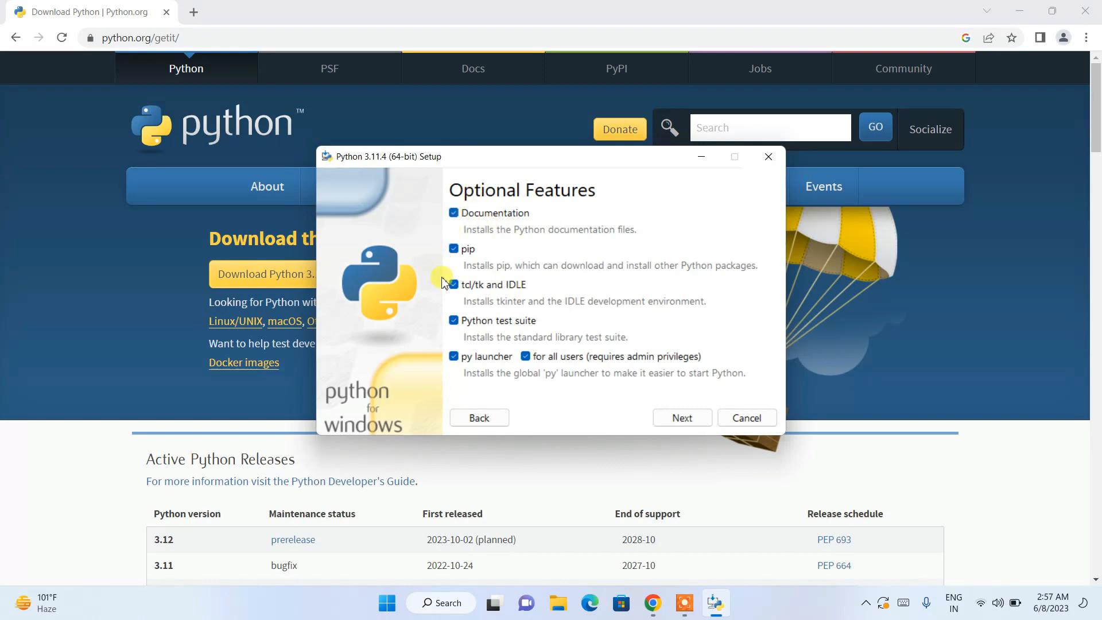
mouse_move(600, 295)
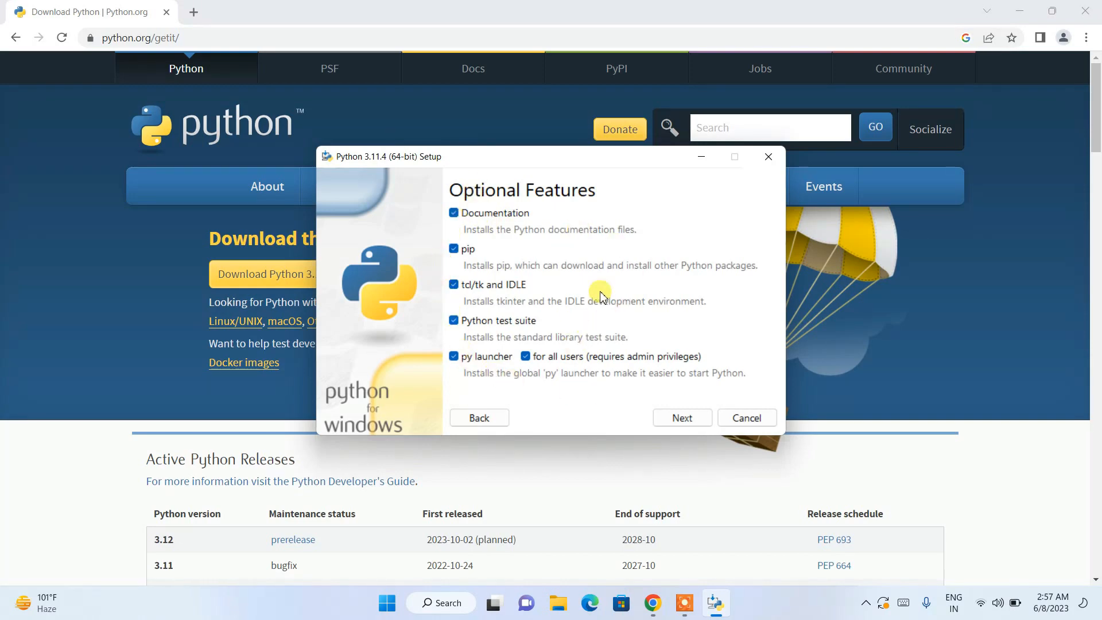
mouse_move(681, 413)
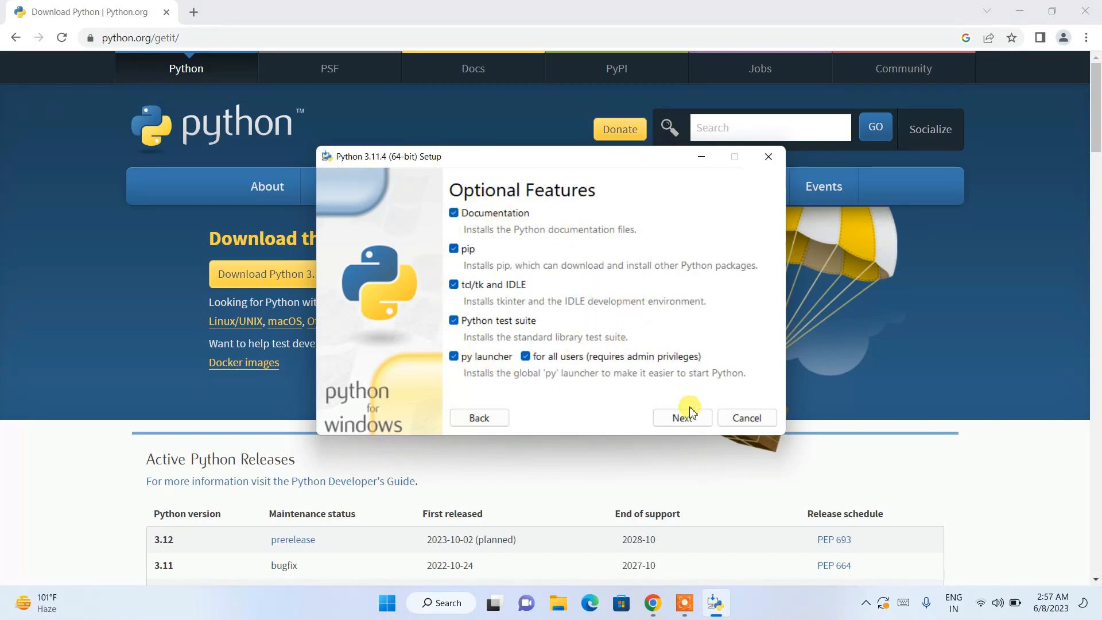
- Accept the optional features and install for all users at C:\Program Files\Python311
click(680, 418)
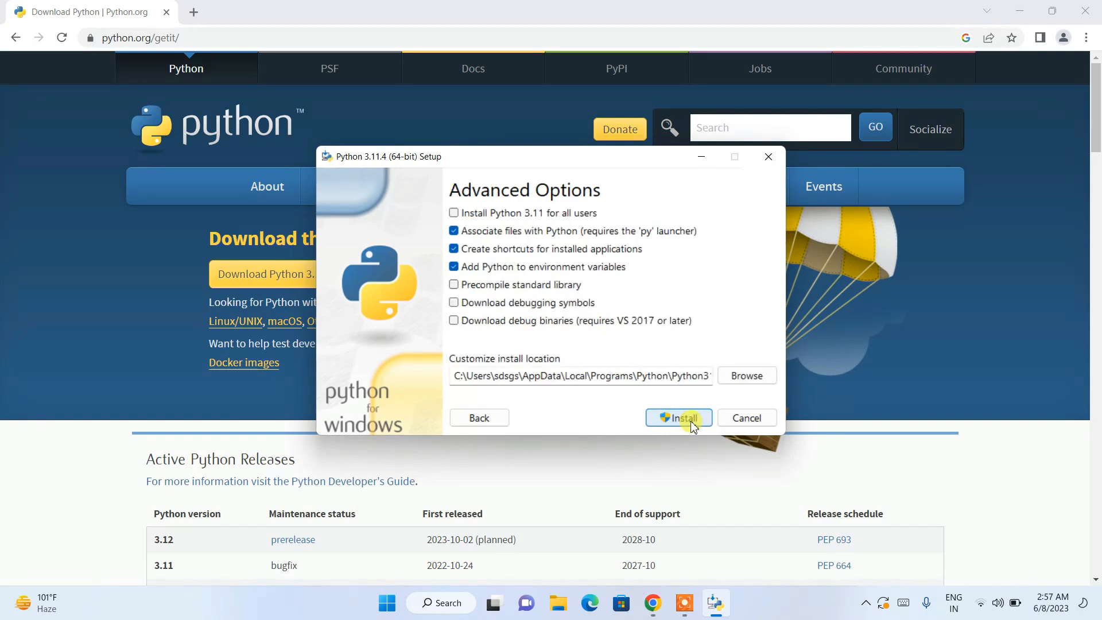
mouse_move(552, 216)
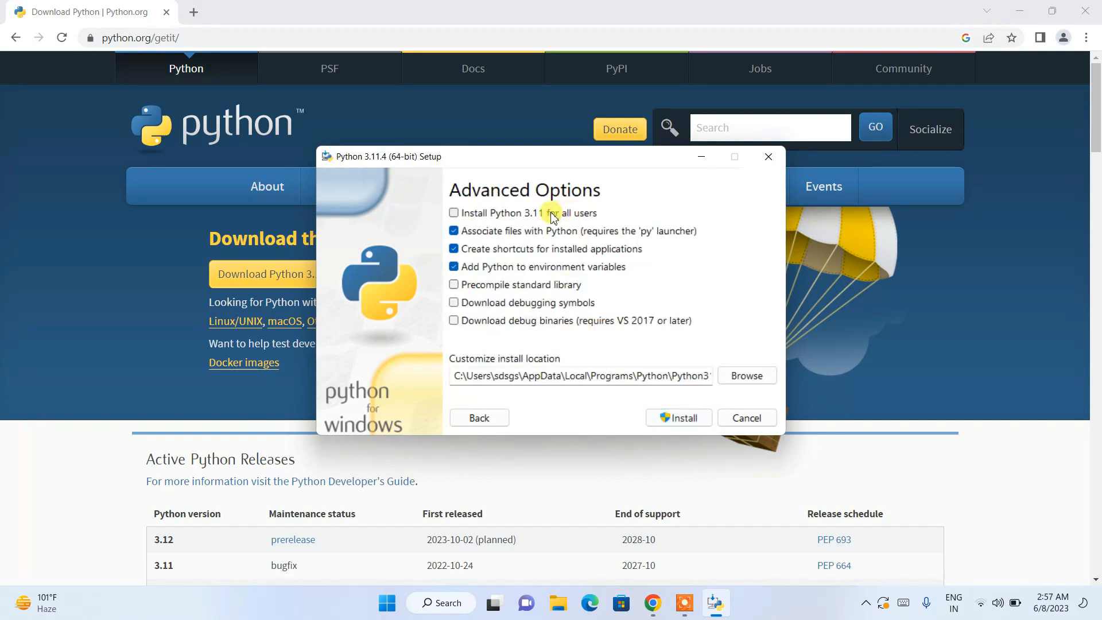
click(453, 212)
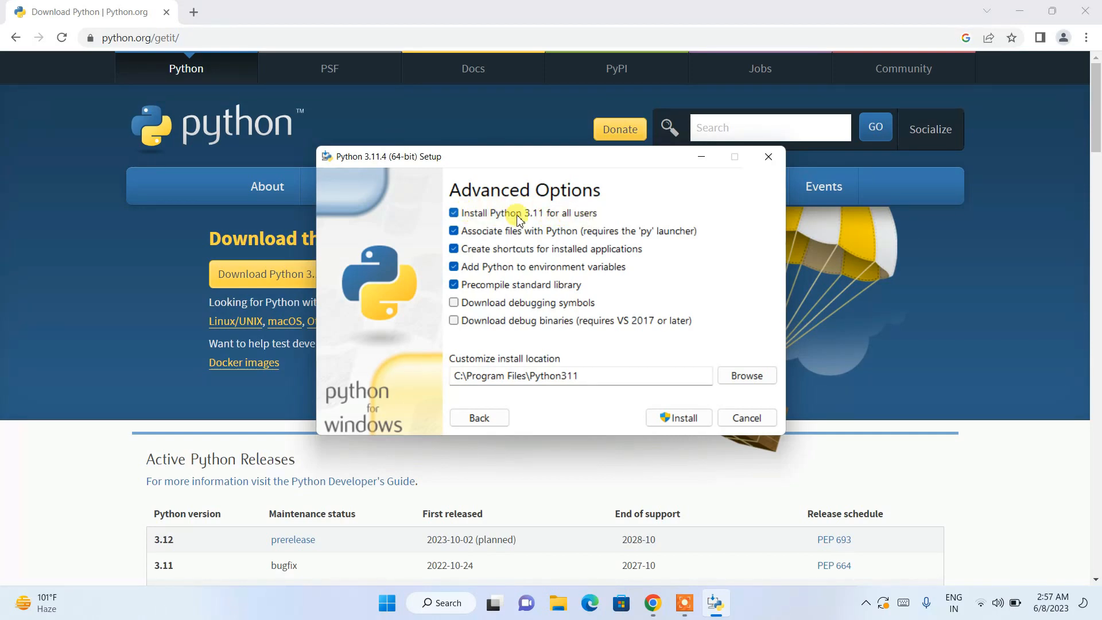
mouse_move(470, 371)
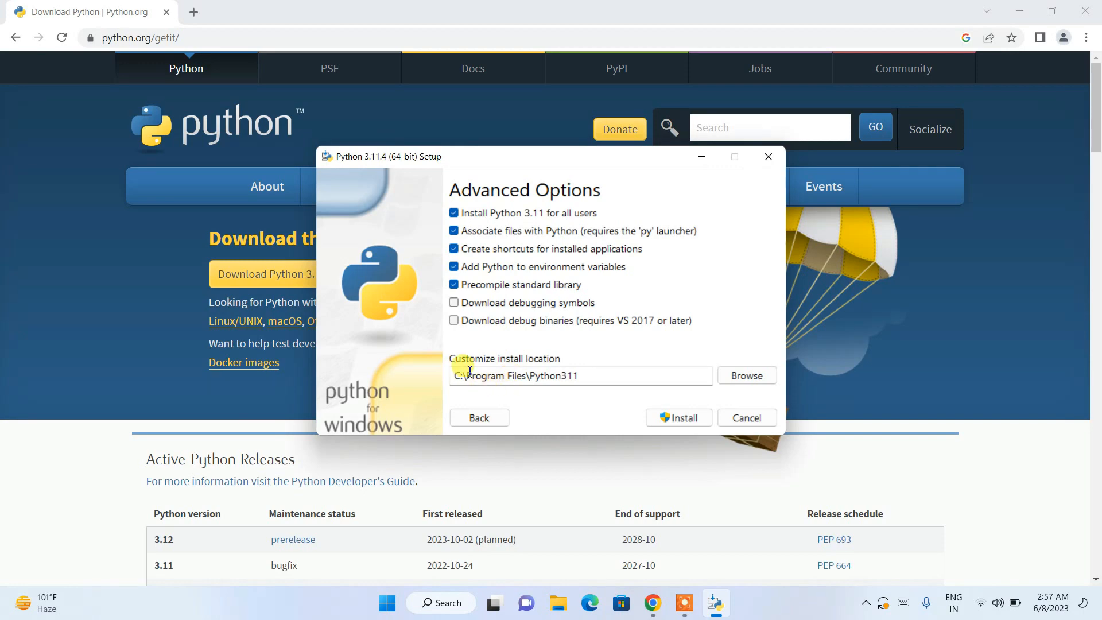
double_click(522, 376)
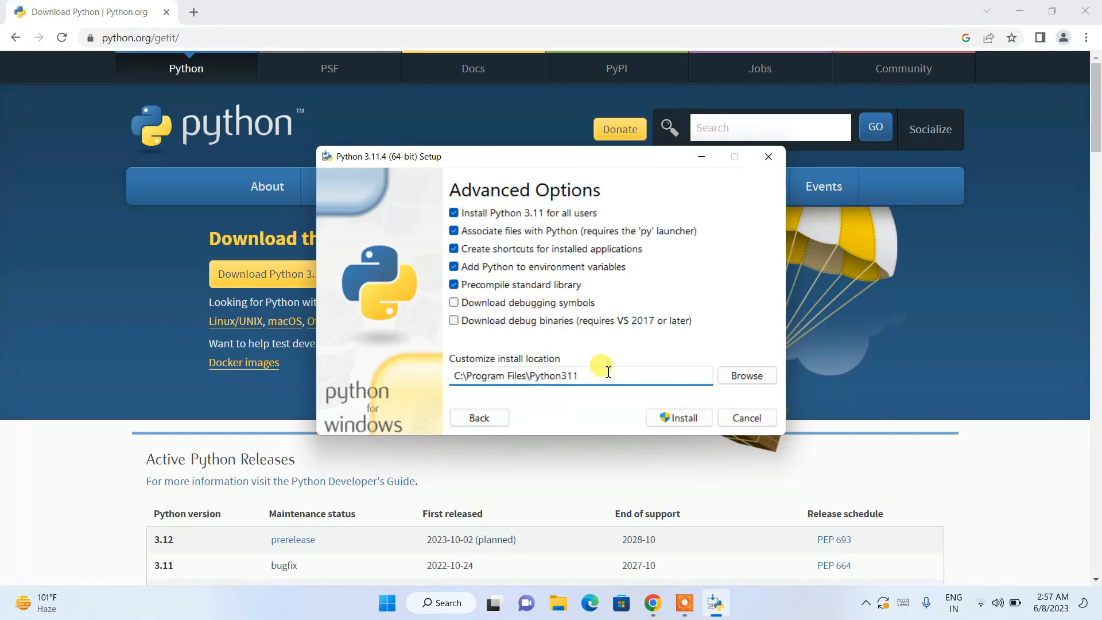
mouse_move(621, 419)
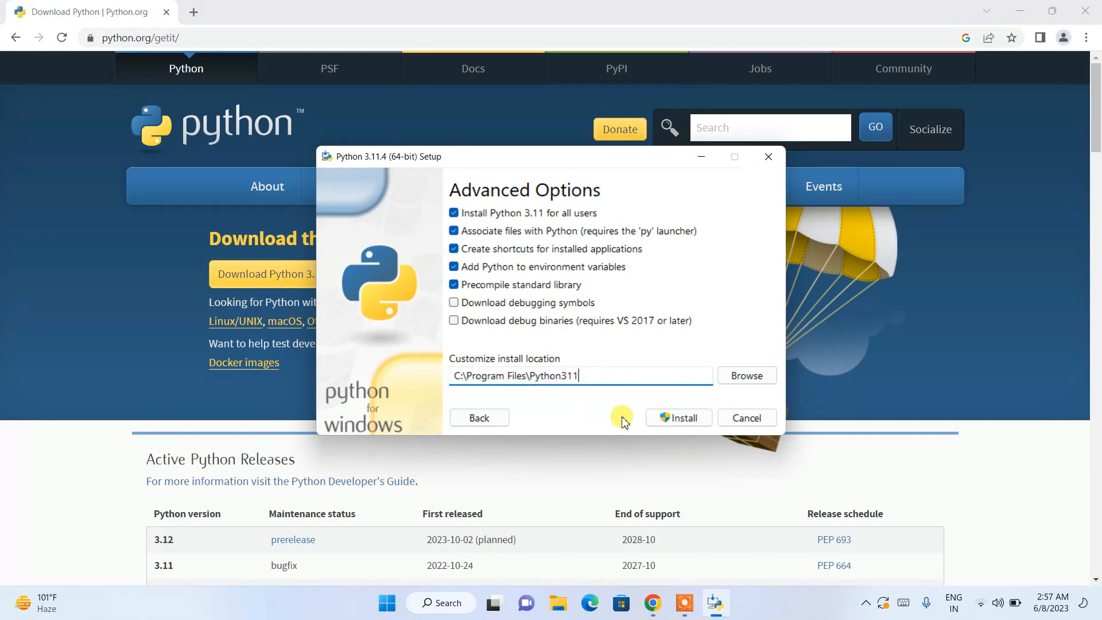
- Start installing Python 3.11.4 with the chosen advanced options
click(678, 417)
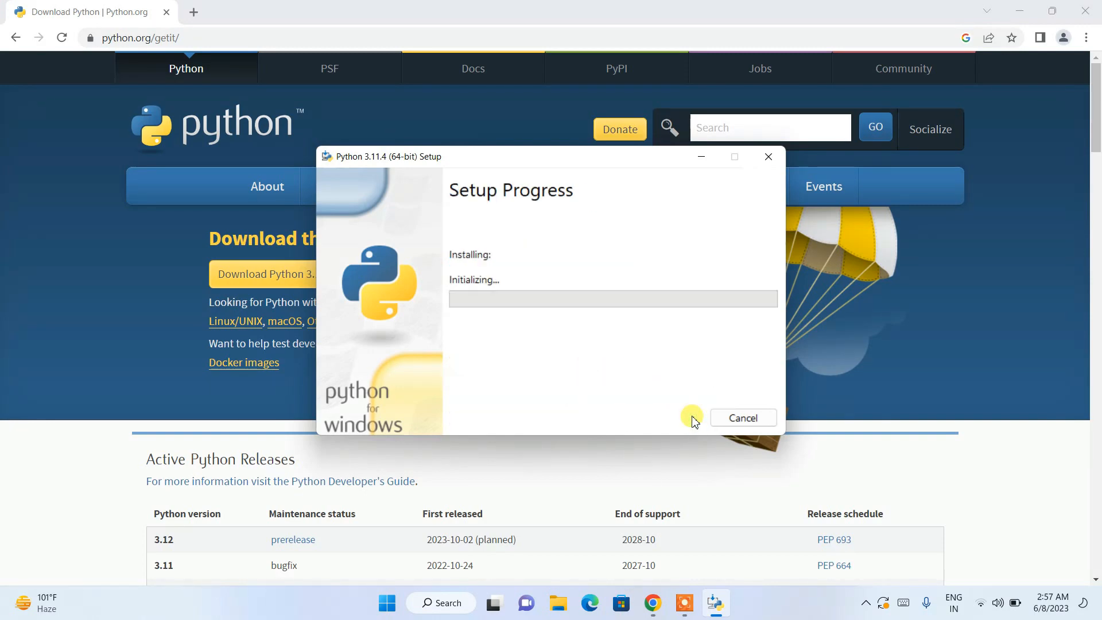
mouse_move(543, 353)
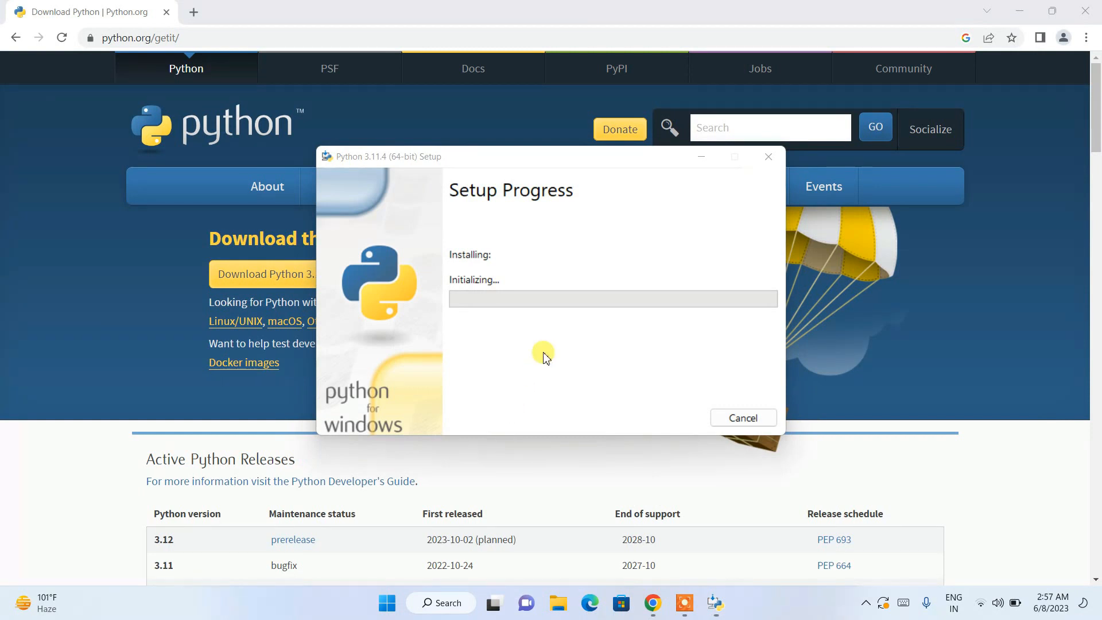
mouse_move(548, 322)
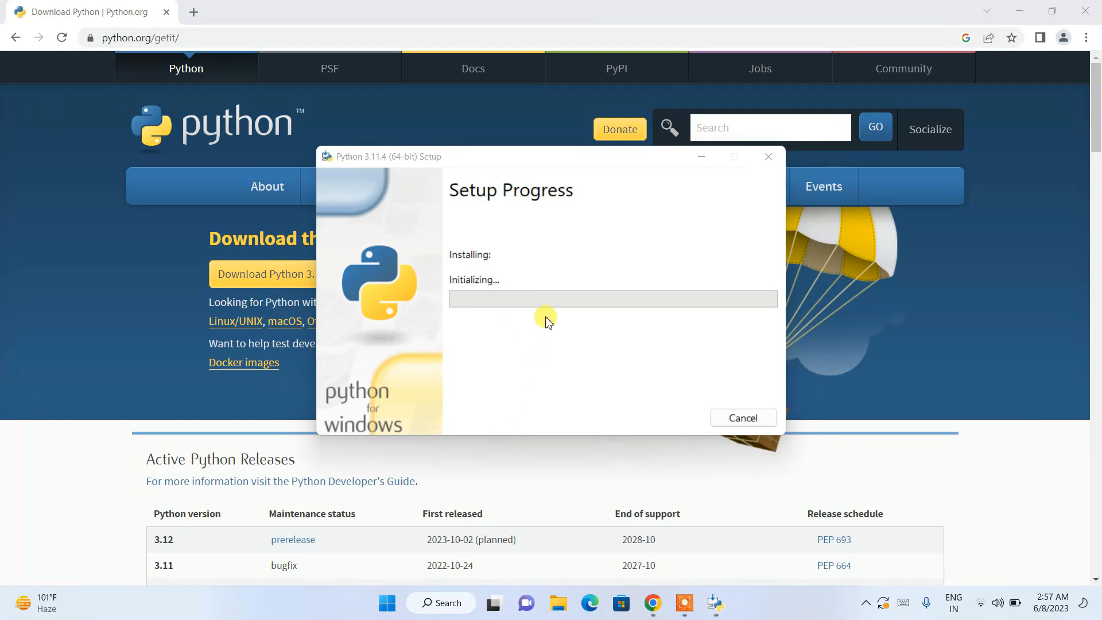
mouse_move(1041, 38)
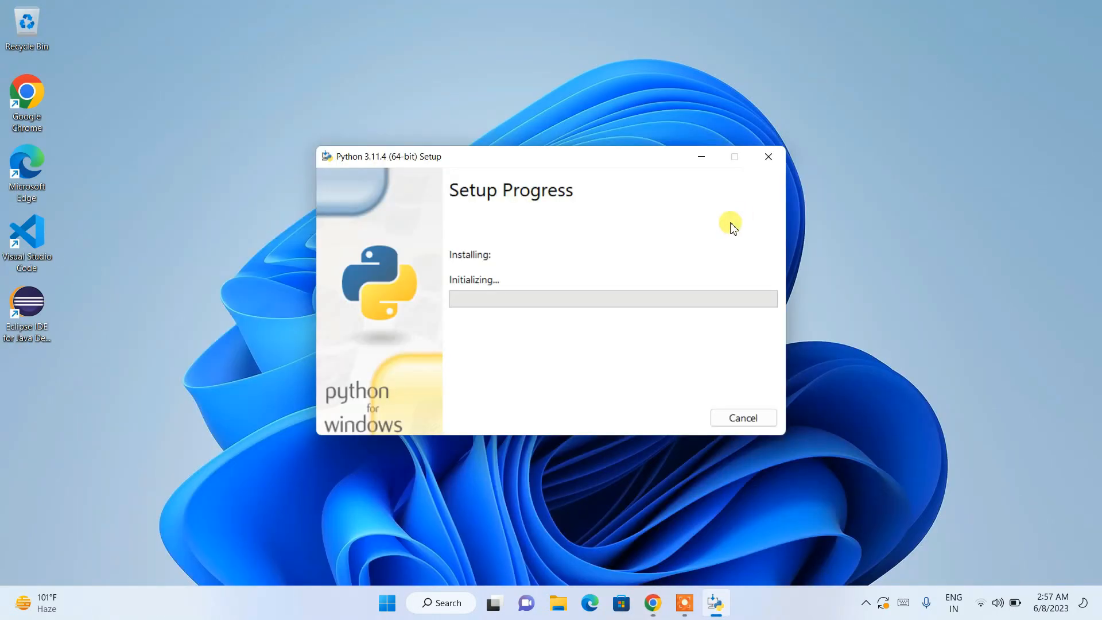
mouse_move(648, 262)
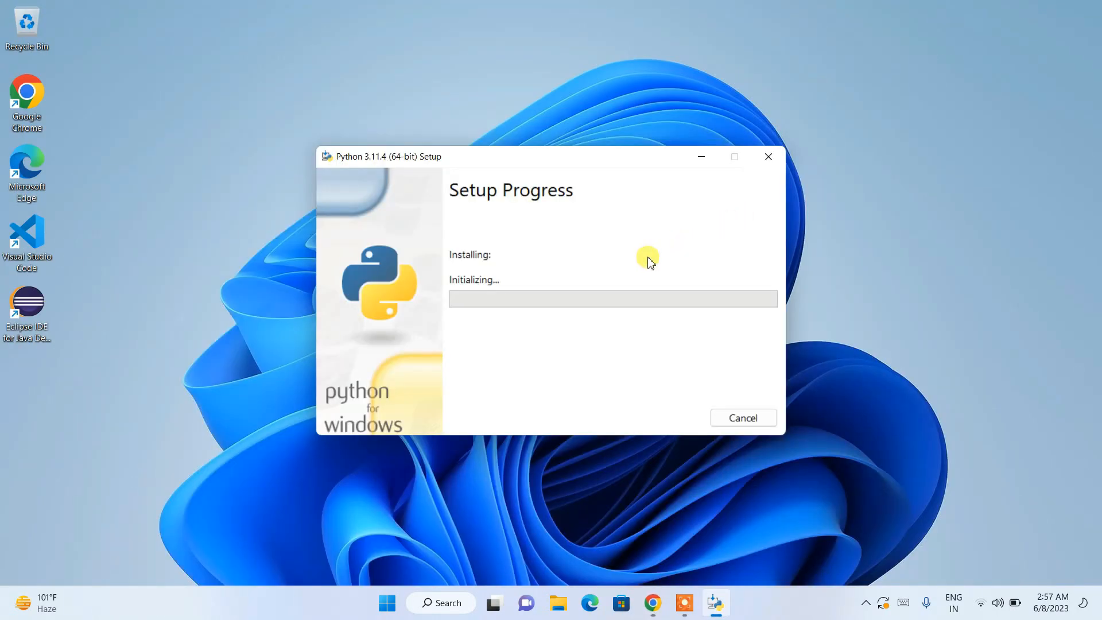
mouse_move(536, 283)
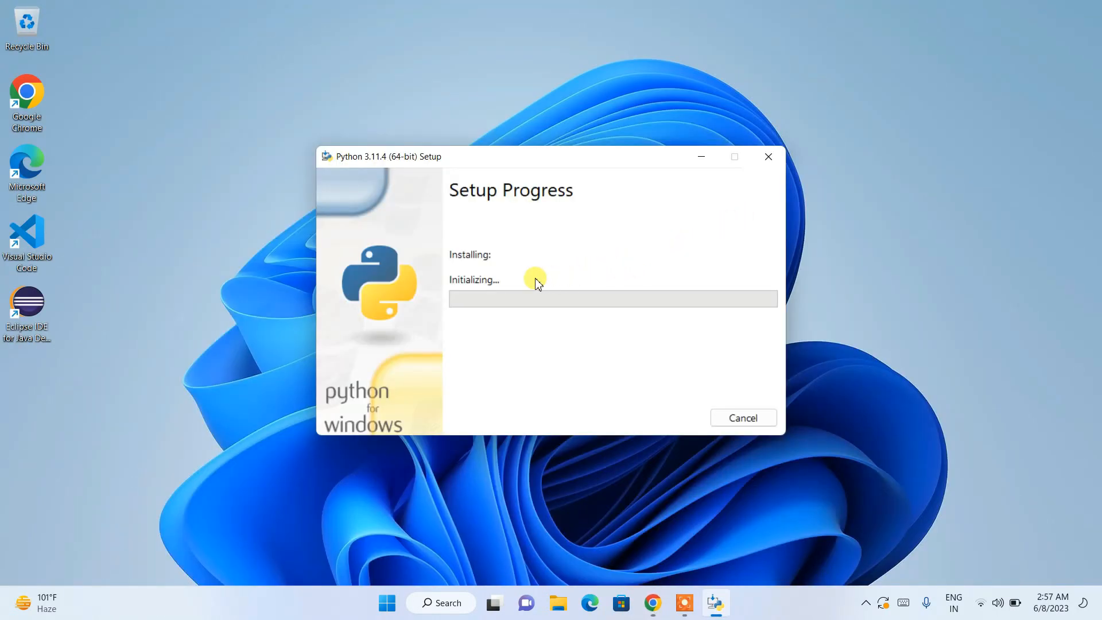
mouse_move(631, 273)
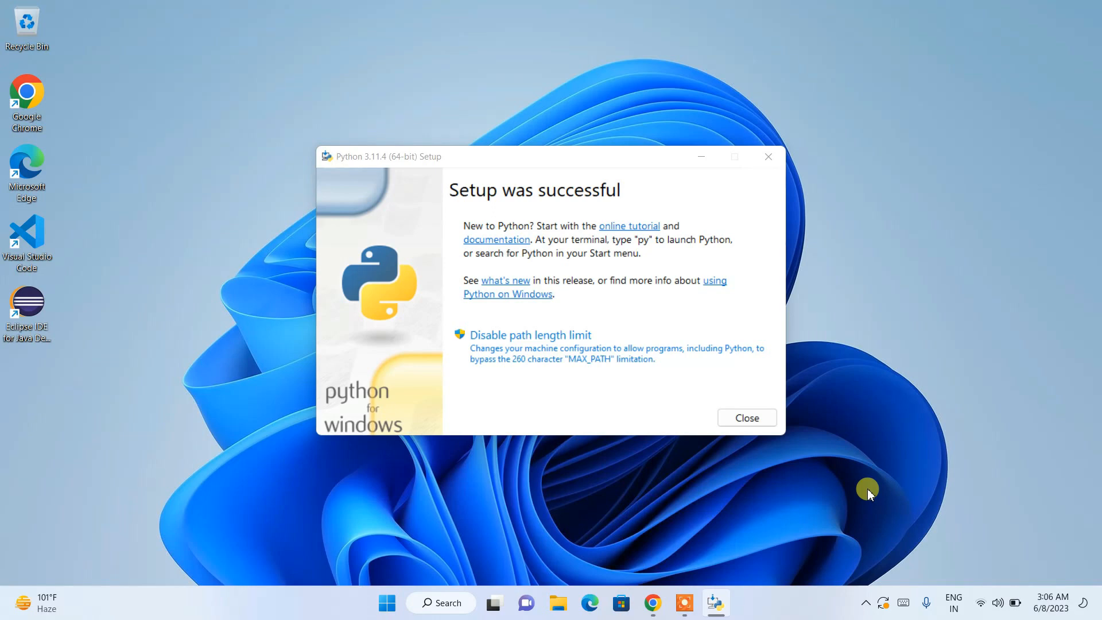
mouse_move(455, 174)
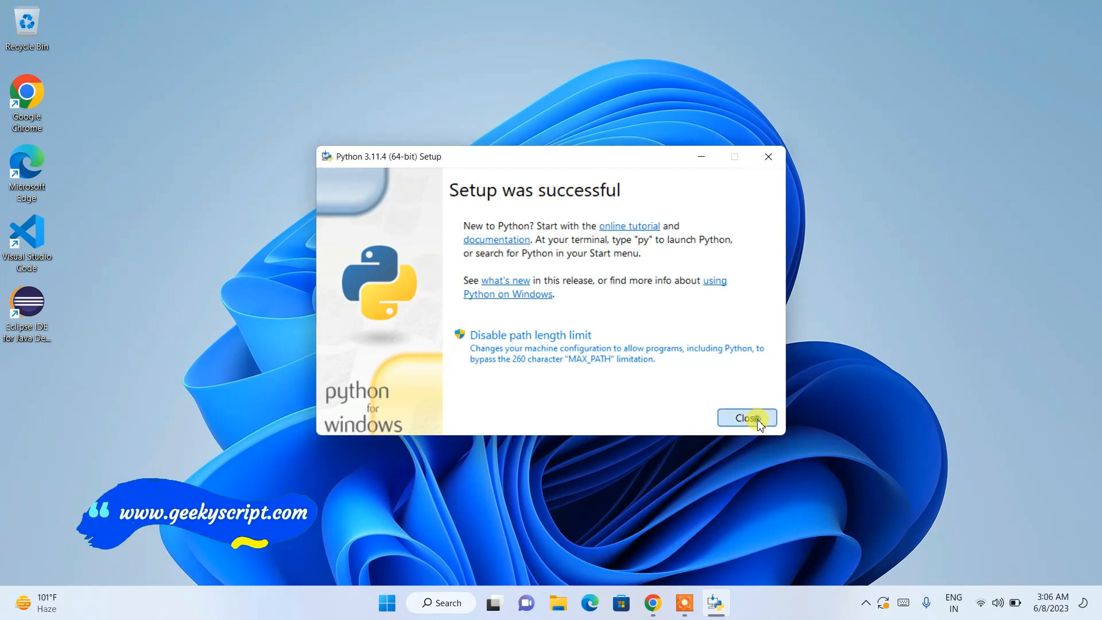
- Close the successful setup and open Command Prompt via taskbar search for cmd
click(745, 418)
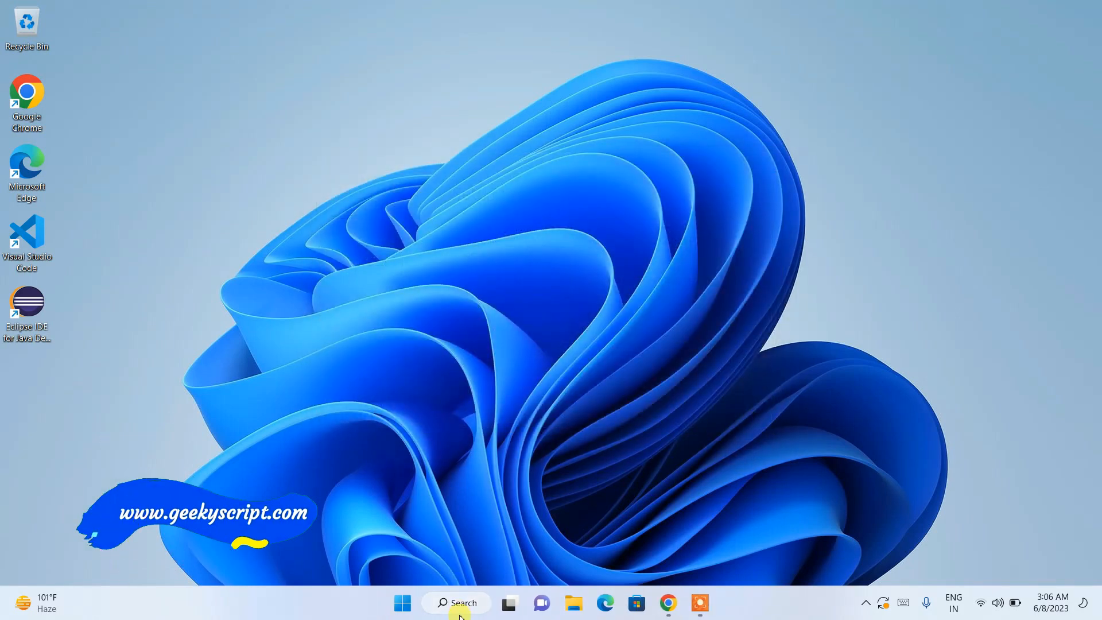
click(455, 602)
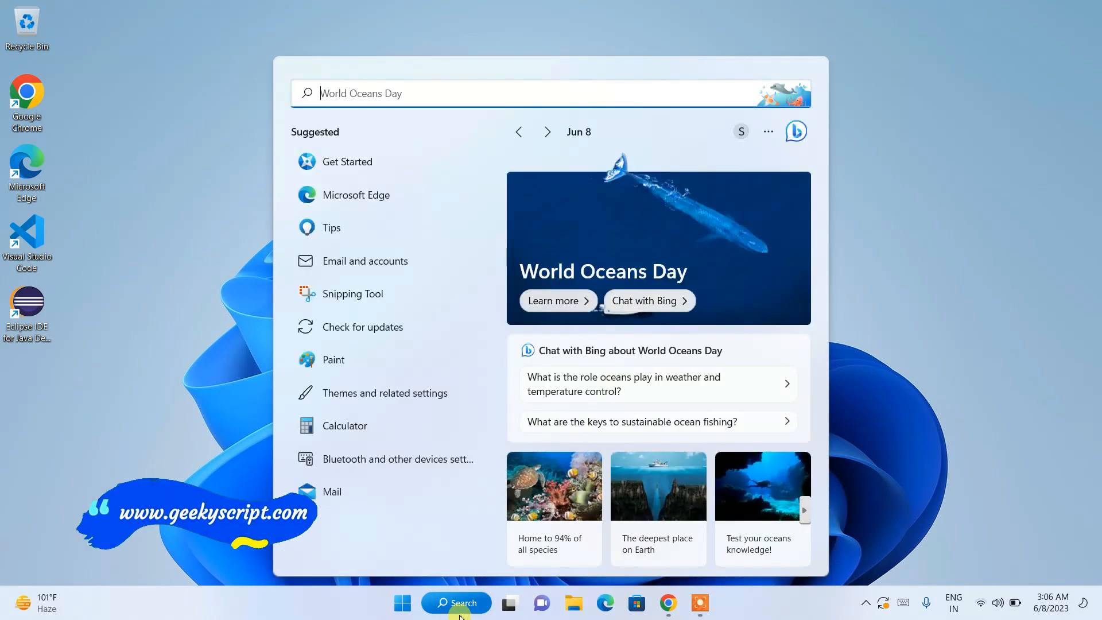
text(cmd)
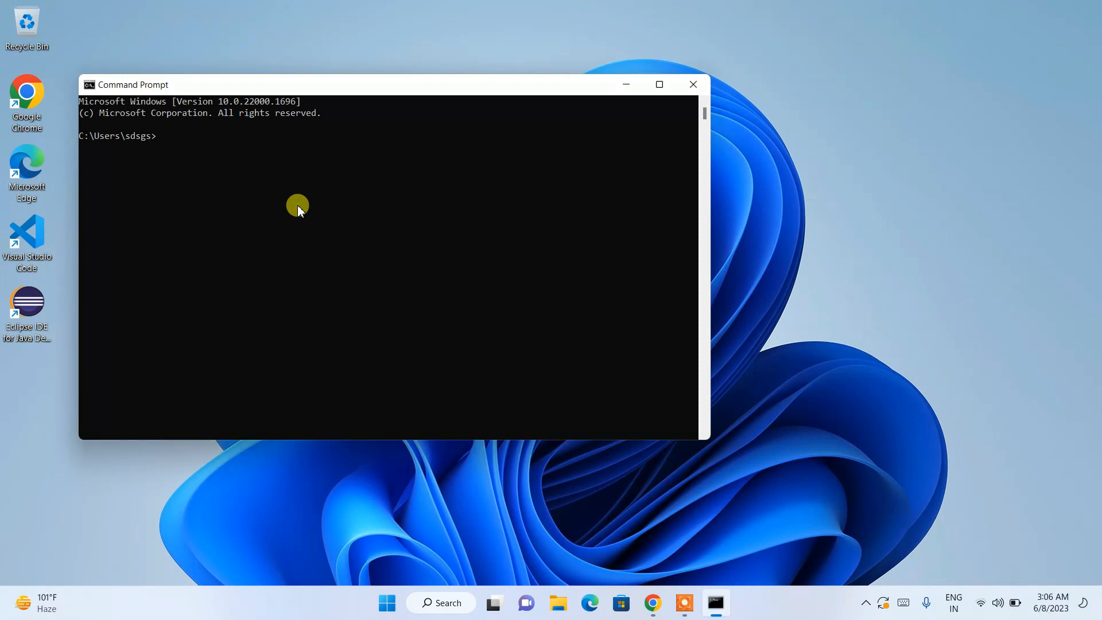
- Start the python interpreter and run print("hello world")
text(python)
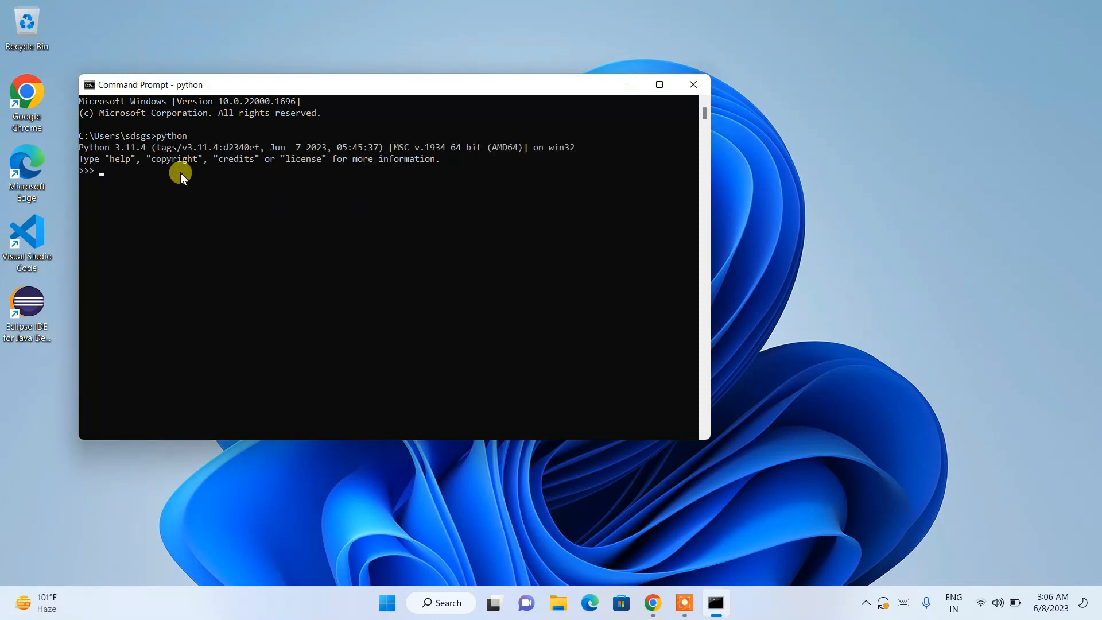
mouse_move(116, 156)
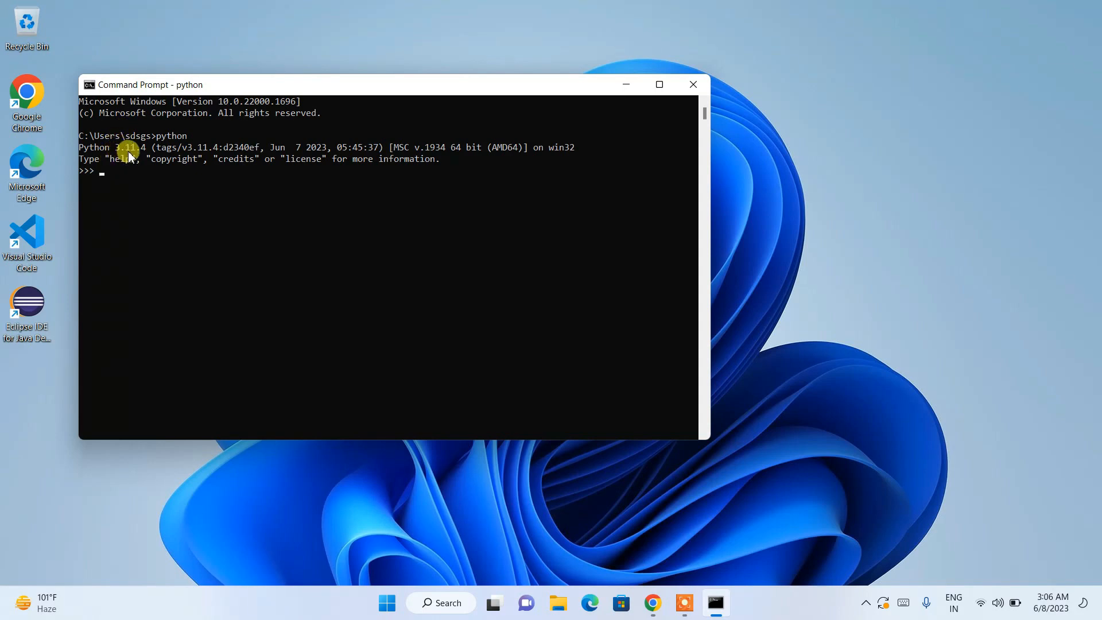
mouse_move(159, 188)
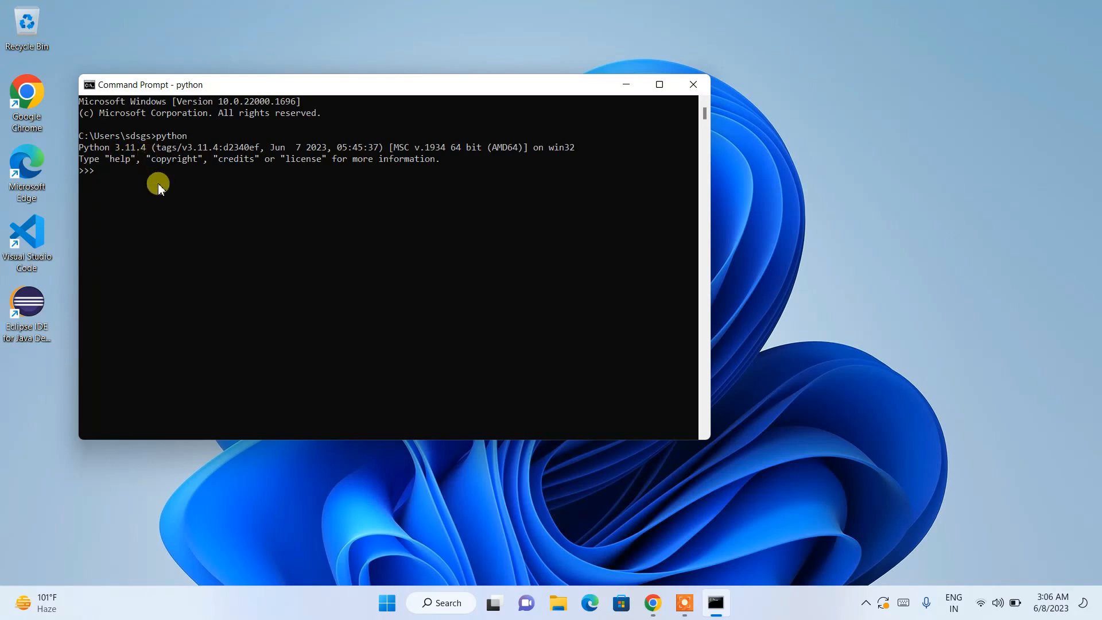
mouse_move(81, 174)
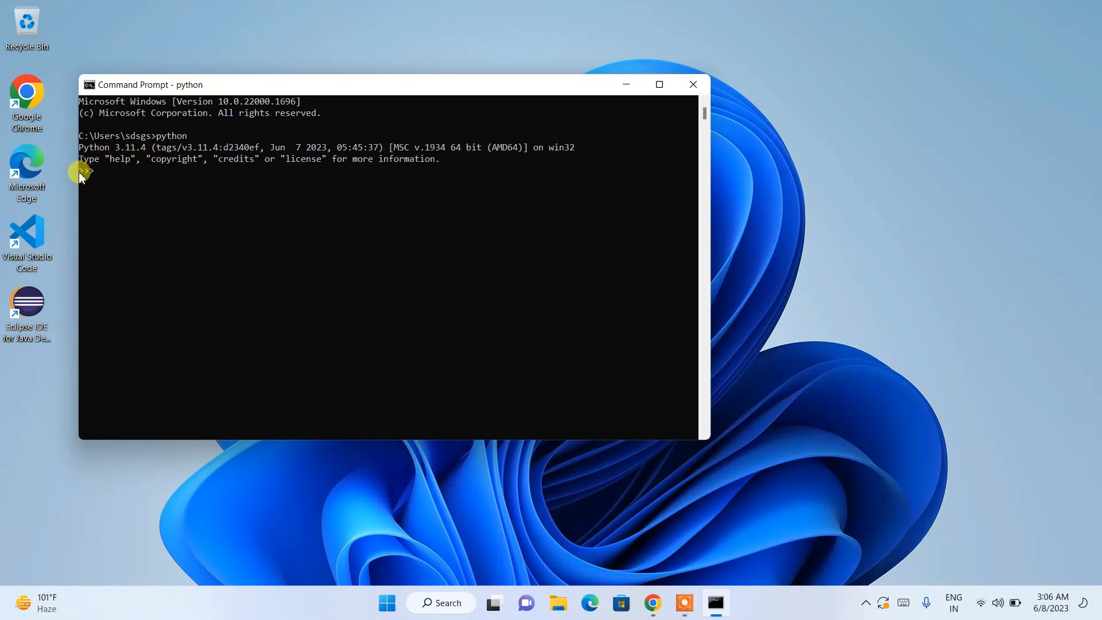
mouse_move(90, 178)
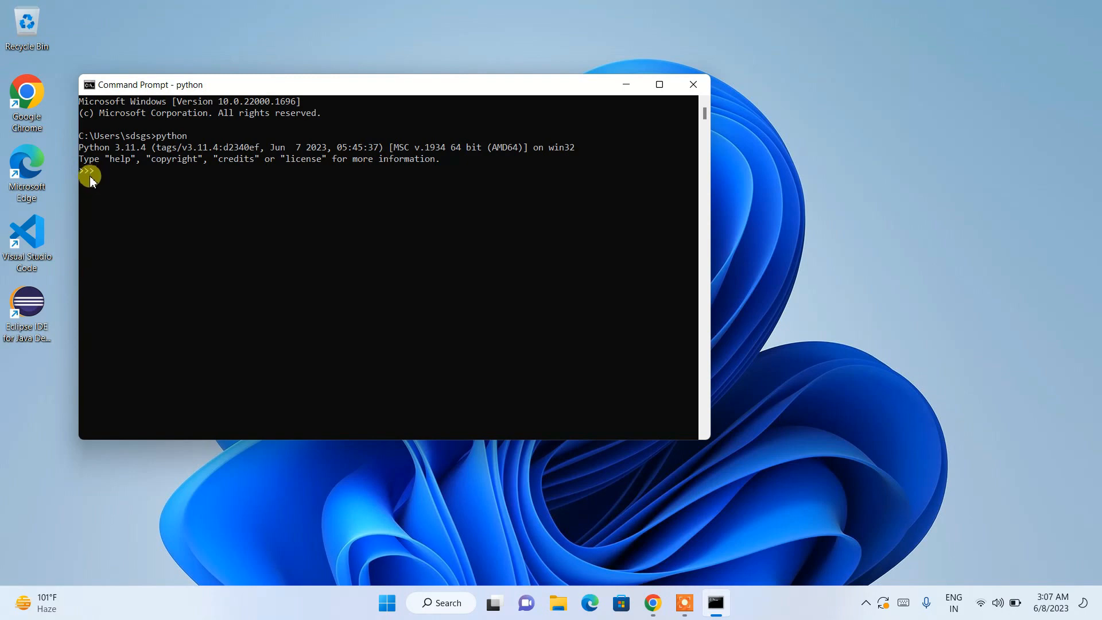
text(pri)
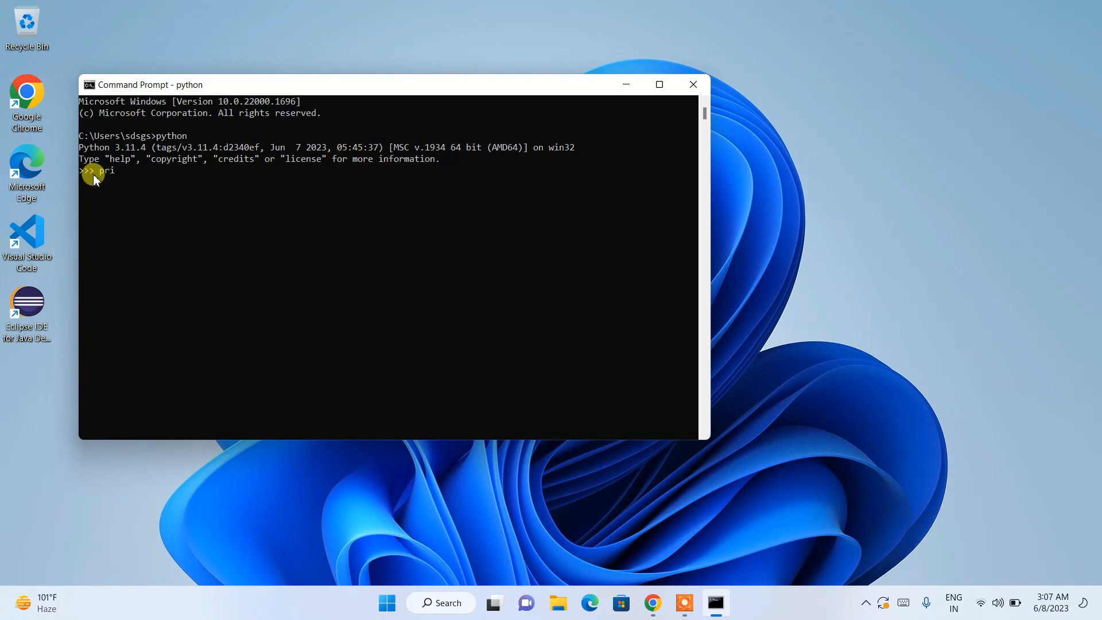
text(nt(""))
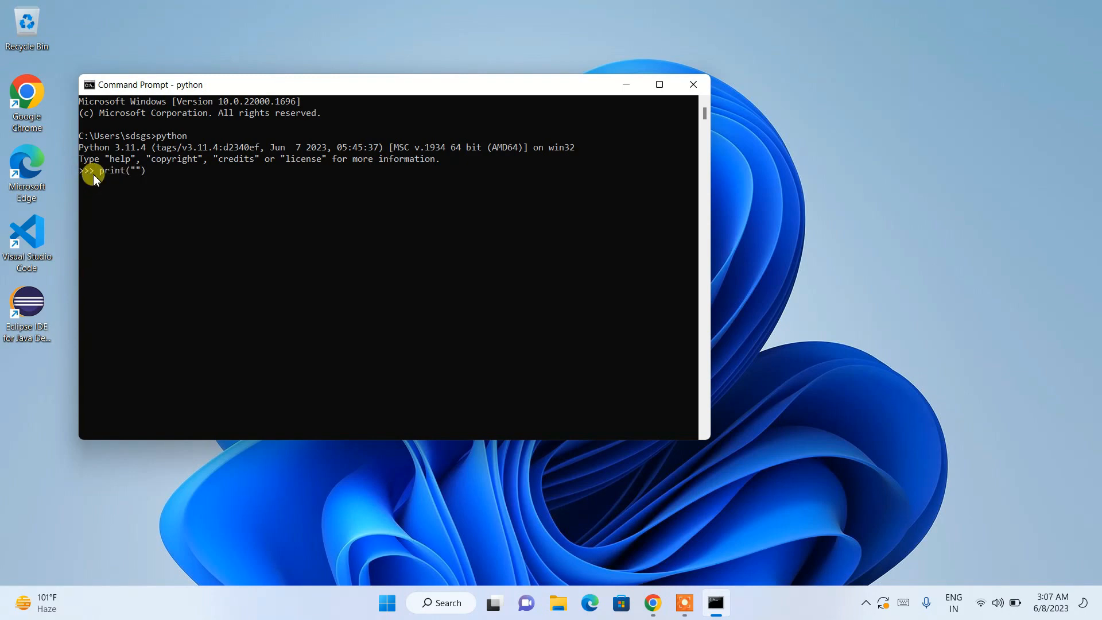
text(hello worl)
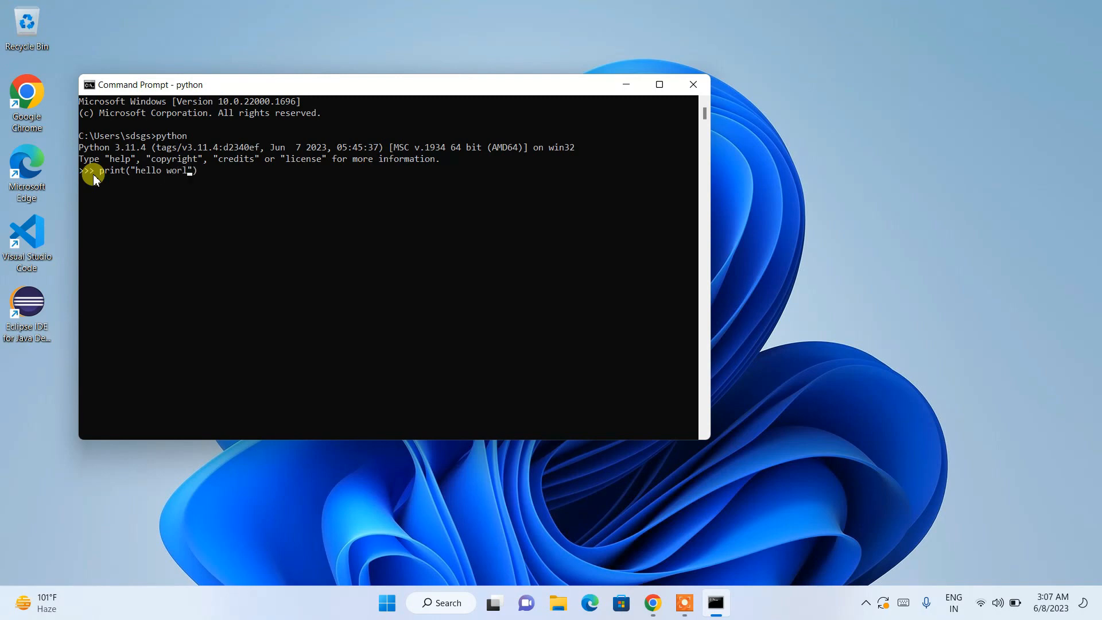
text(d)
key(Return)
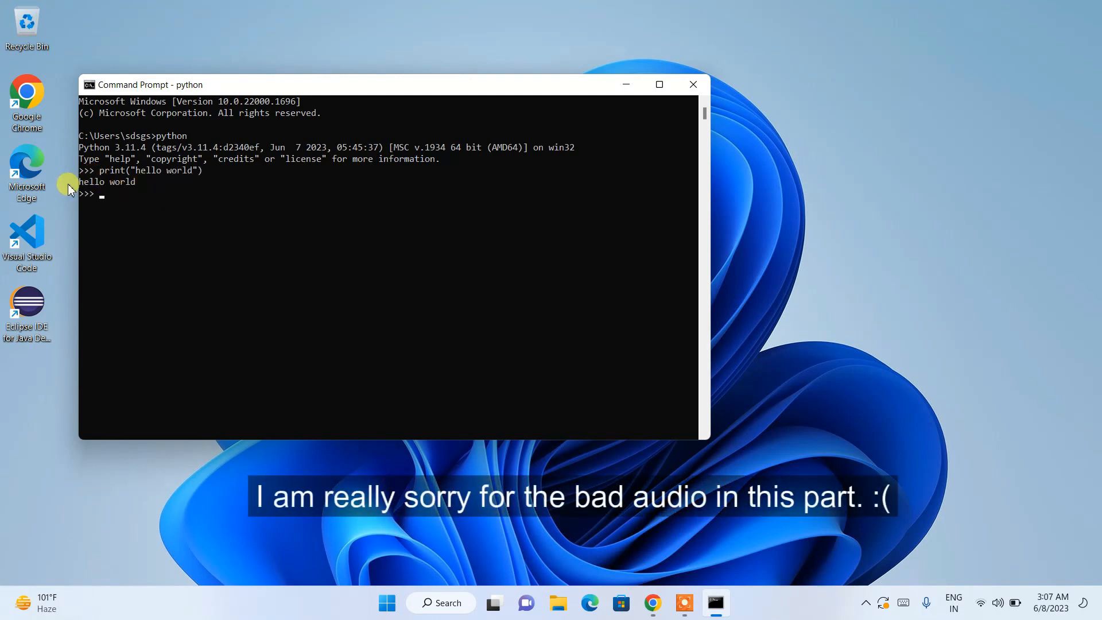
- Evaluate 5+2 in the interpreter so it returns 7
text(5+)
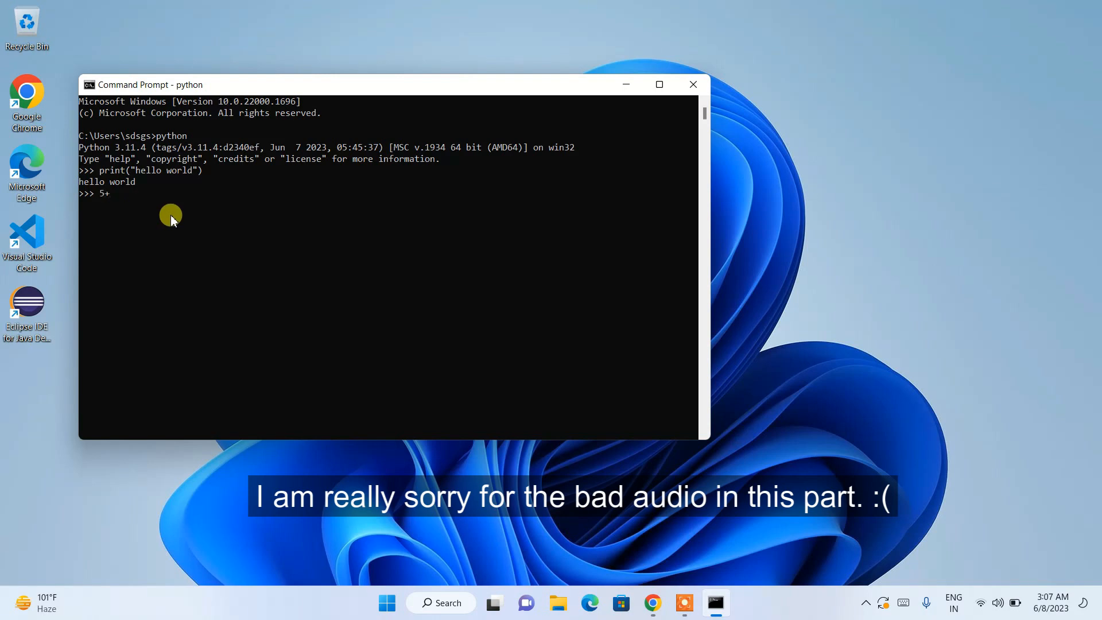
text(2)
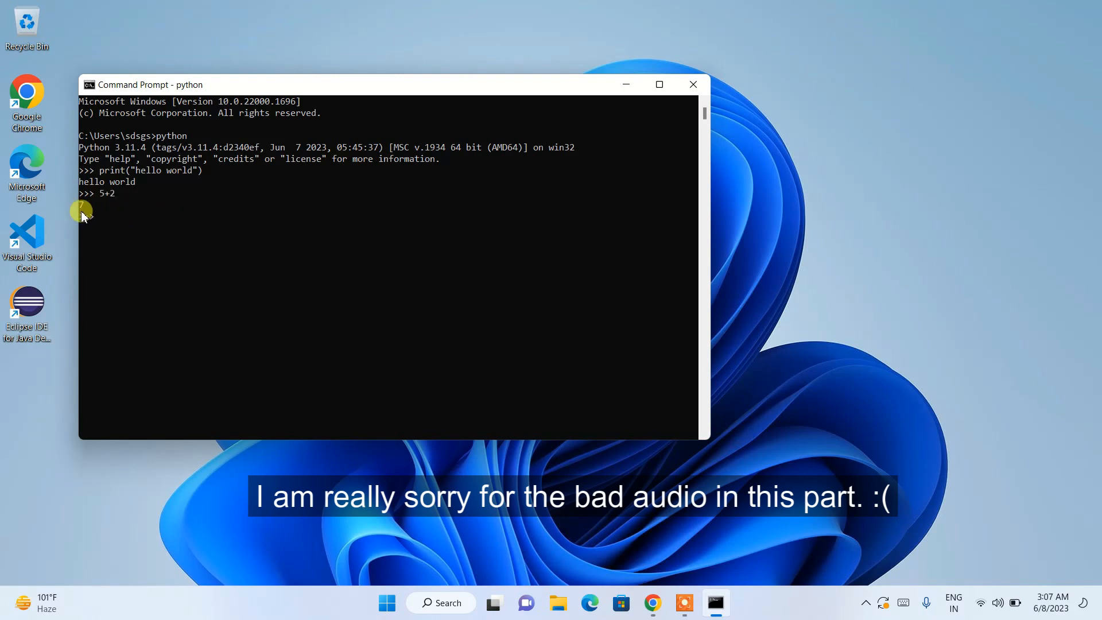
key(Return)
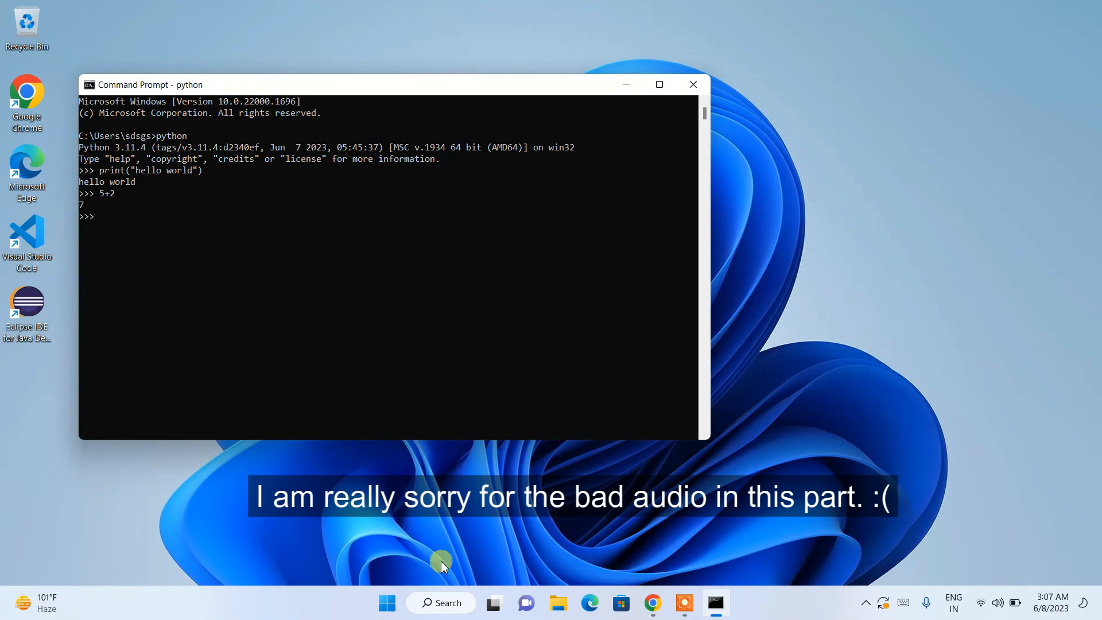
- Find IDLE through taskbar search and launch IDLE Shell 3.11.4
click(441, 602)
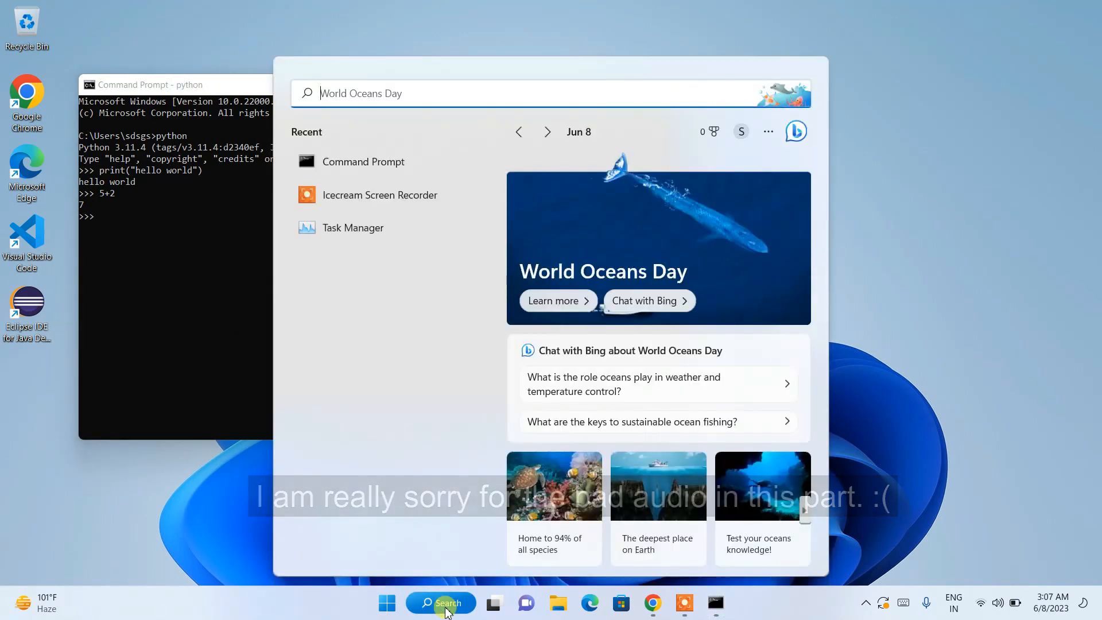
text(idle)
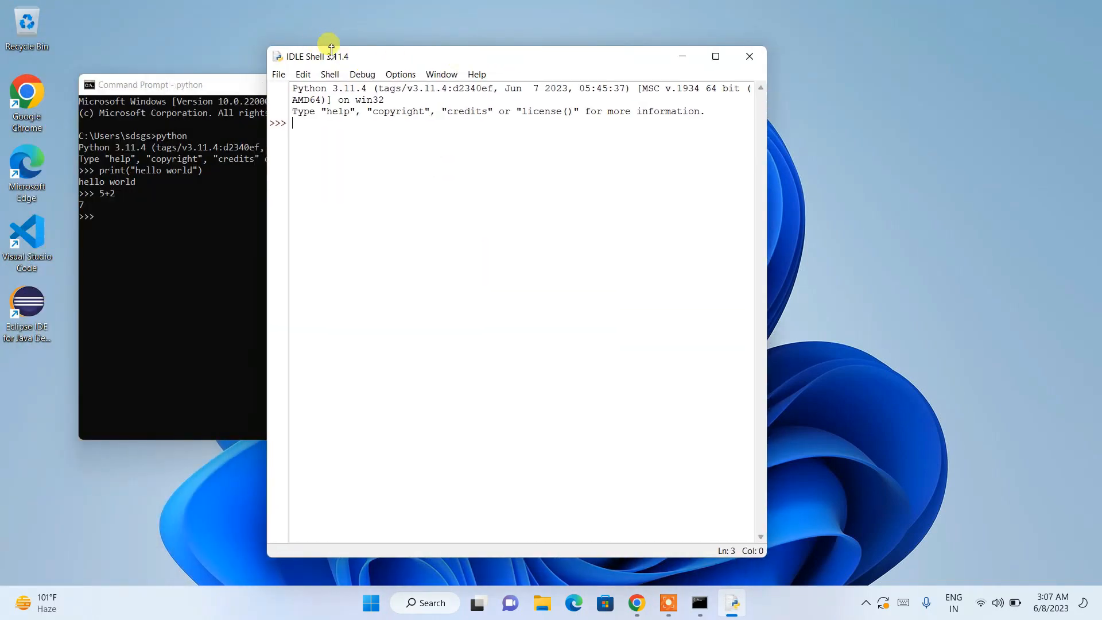
- Run print("hello world") in the IDLE Shell, showing hello world
text(pr)
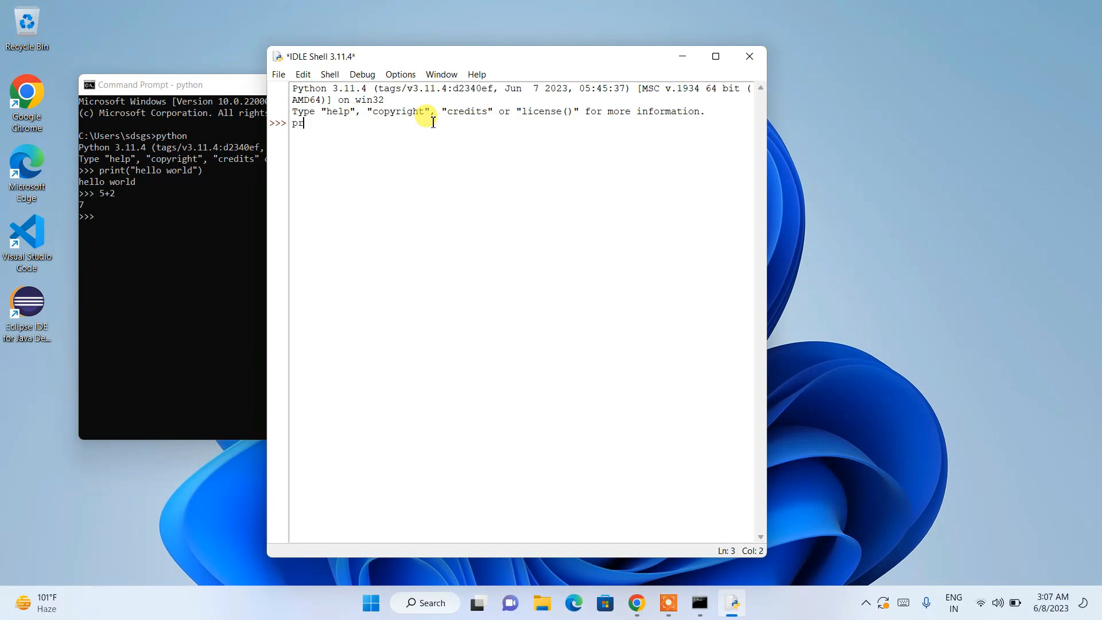
text(int(")
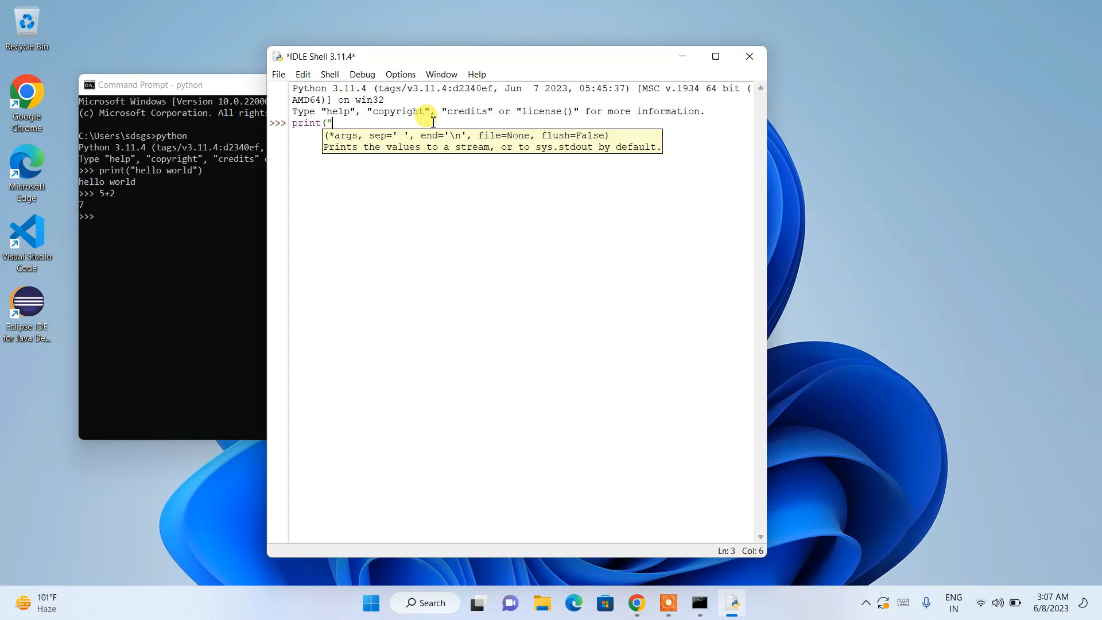
key(Return)
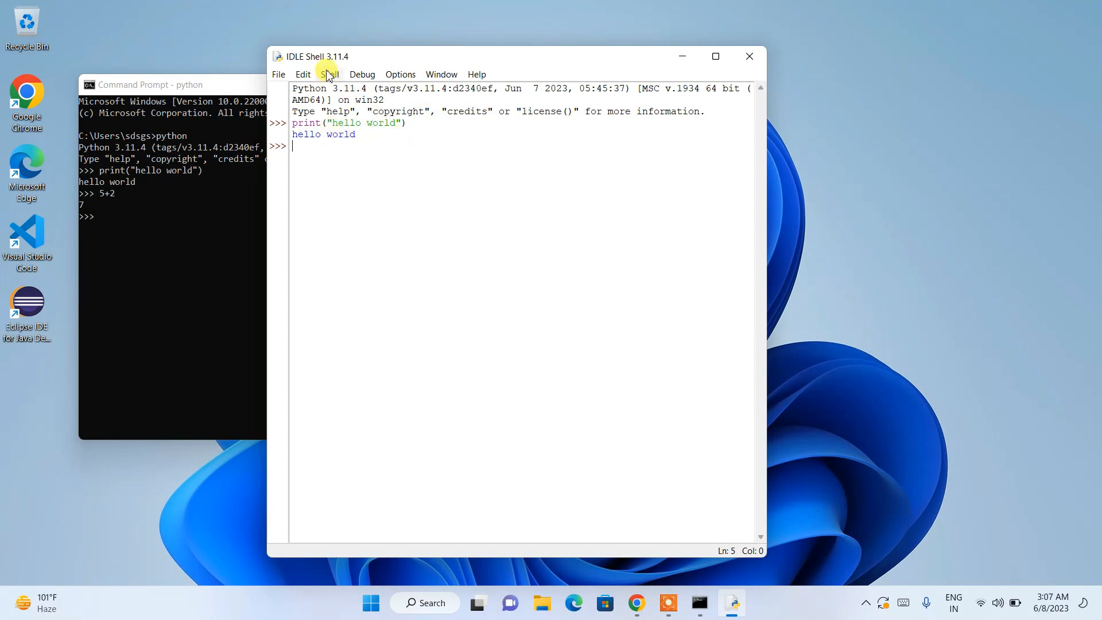
click(278, 75)
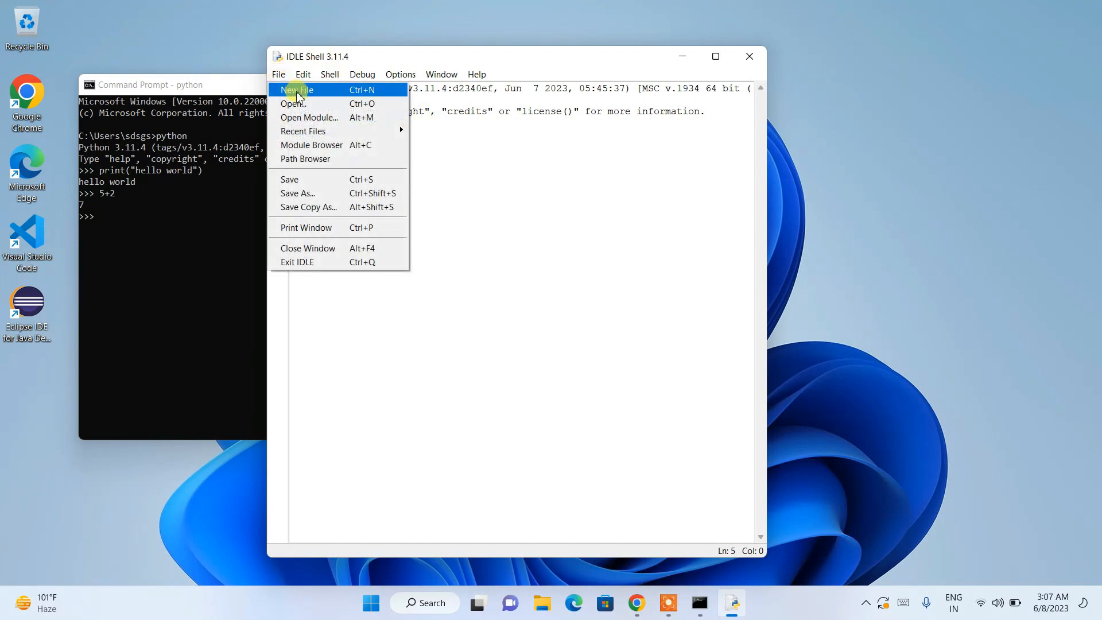
- Start a new script containing a=5, b=2 and print(a+b), then begin saving it
click(296, 89)
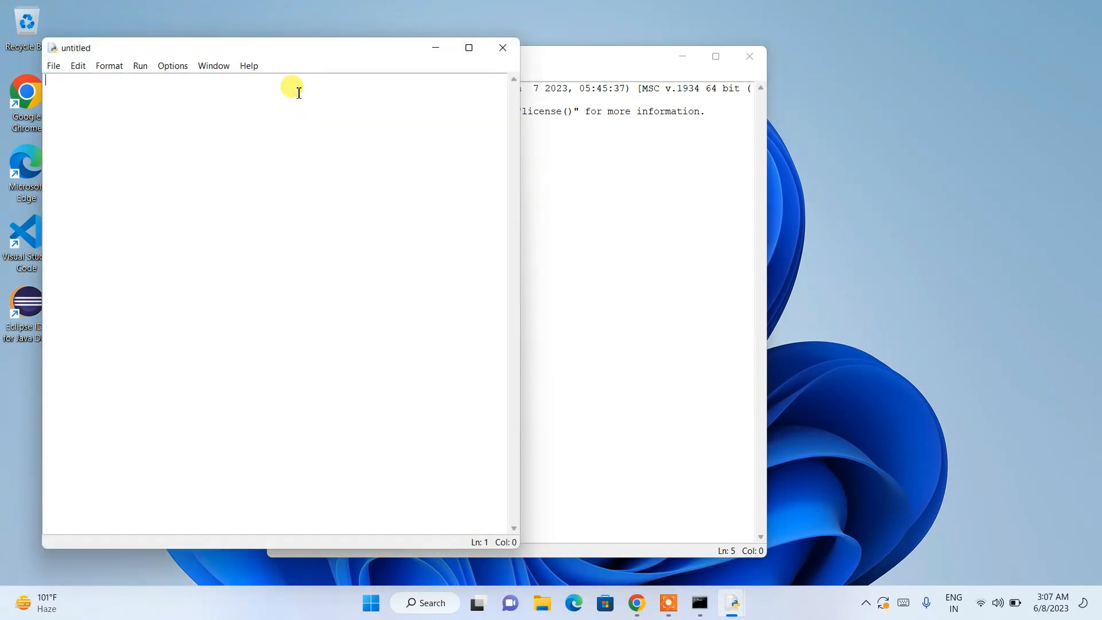
text(a=5)
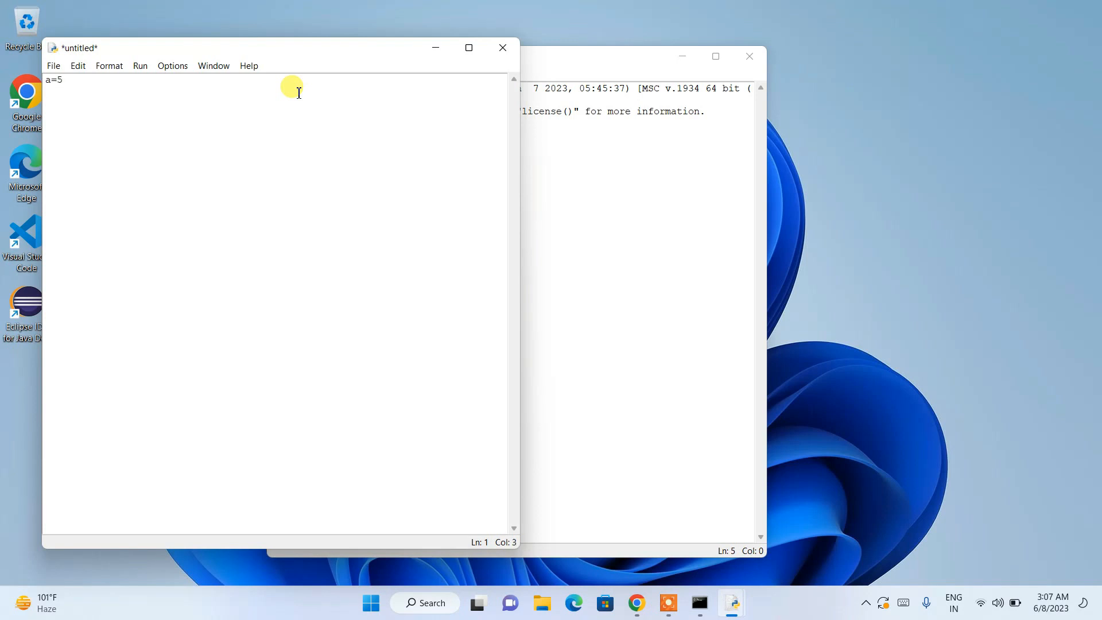
text(b)
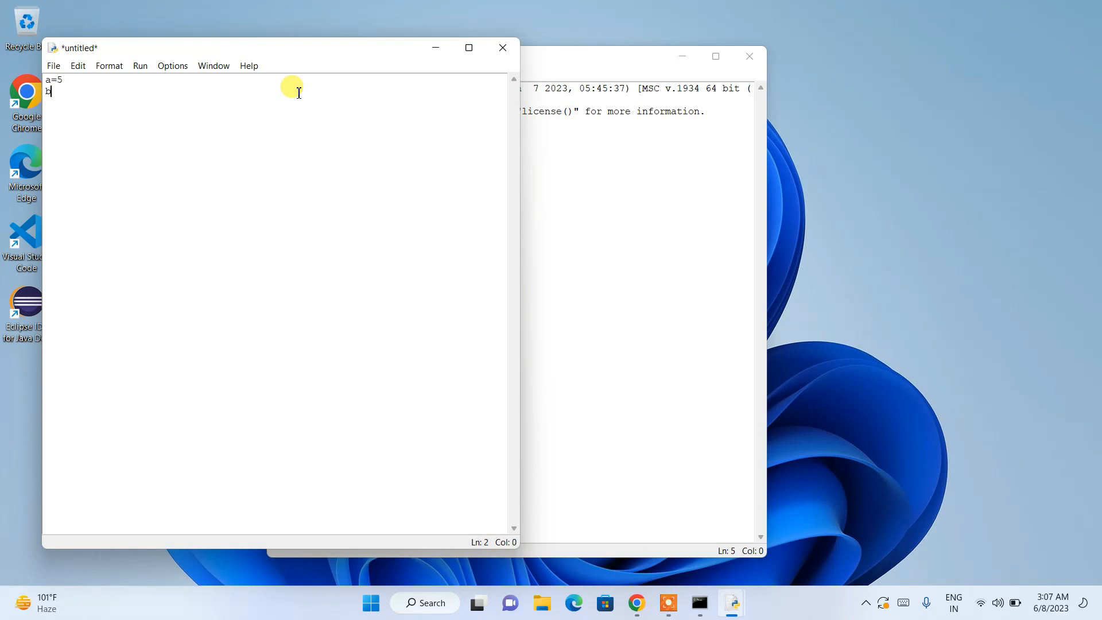
text(=2)
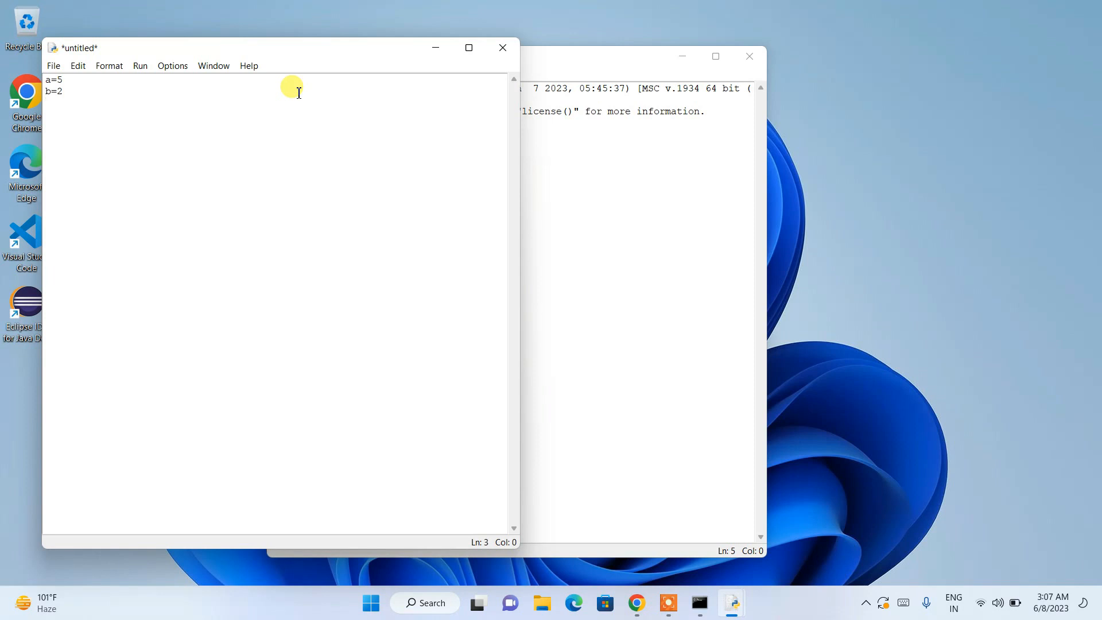
text(oo)
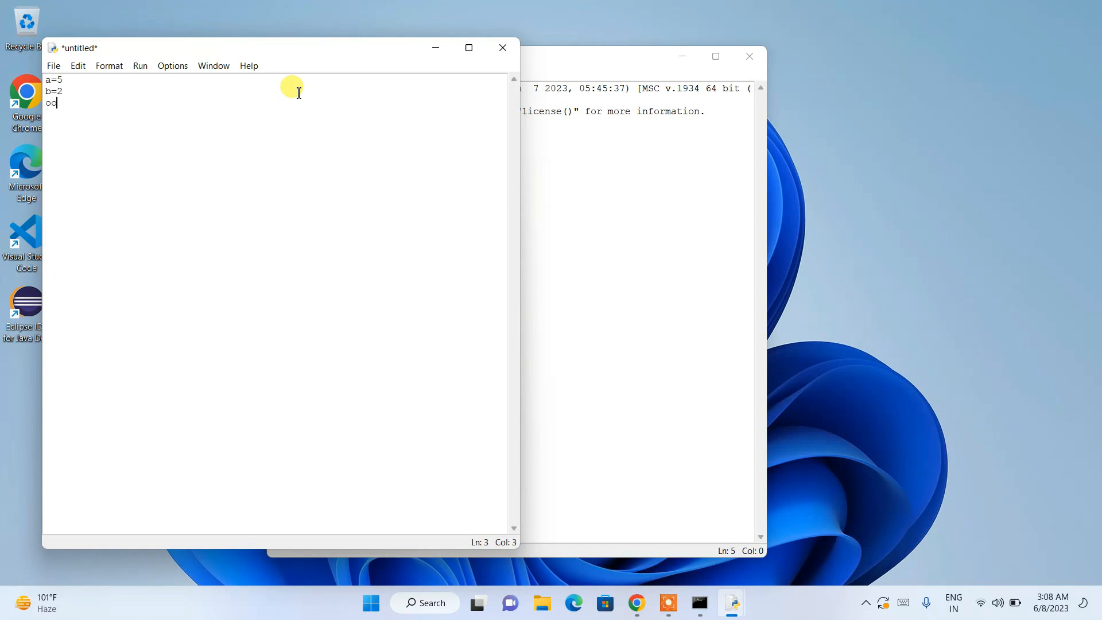
text(print)
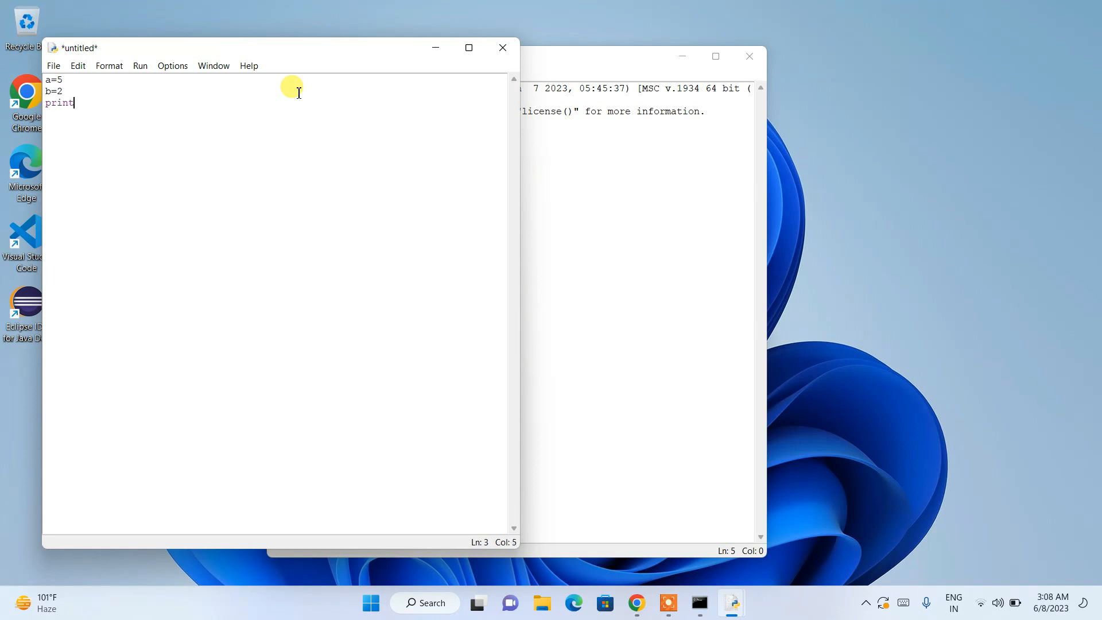
text((a)
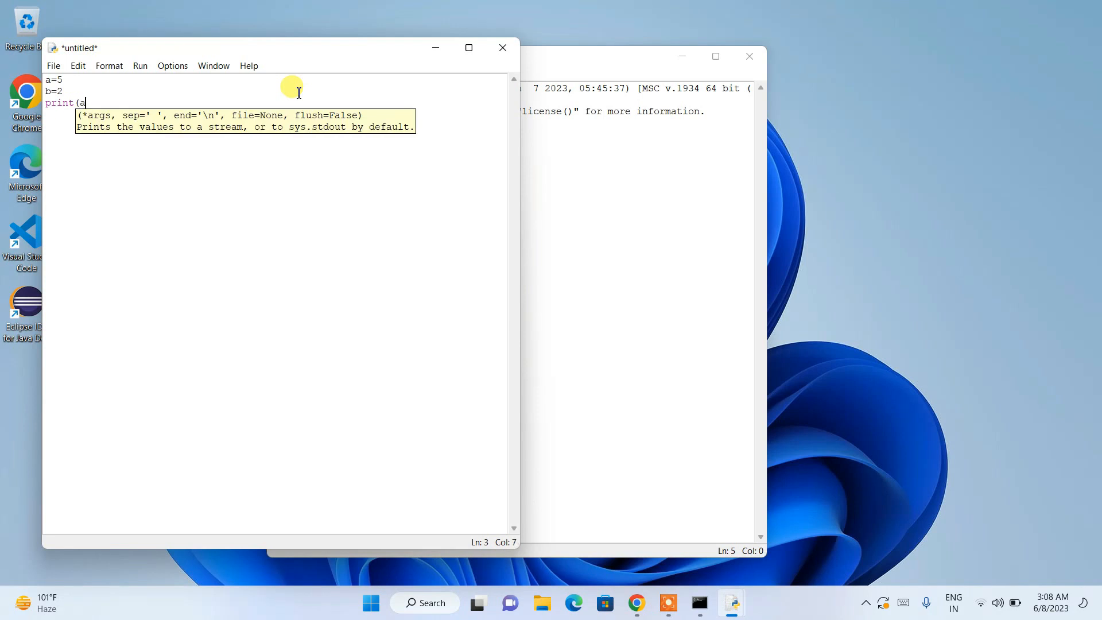
text(+b))
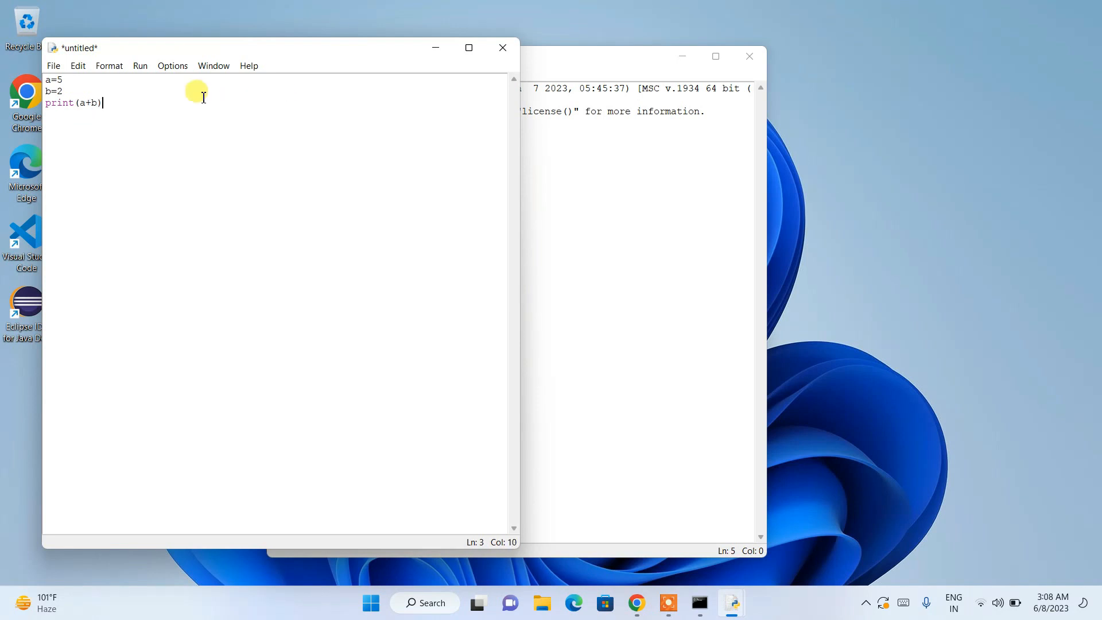
click(53, 65)
text(pro)
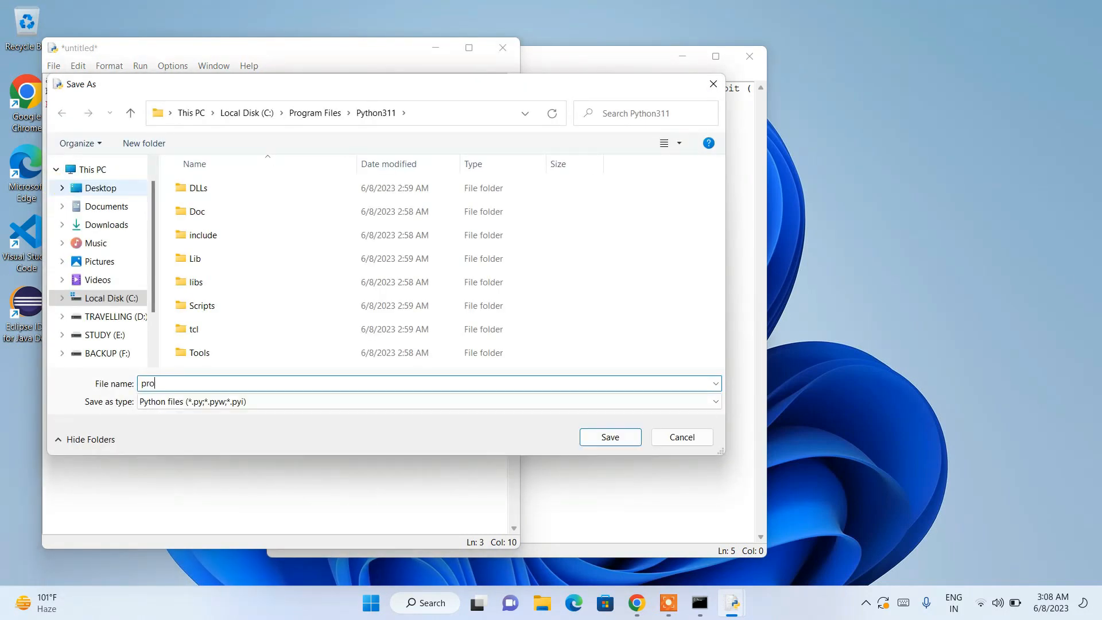
- Name the script prog11 and confirm the save
text(g11)
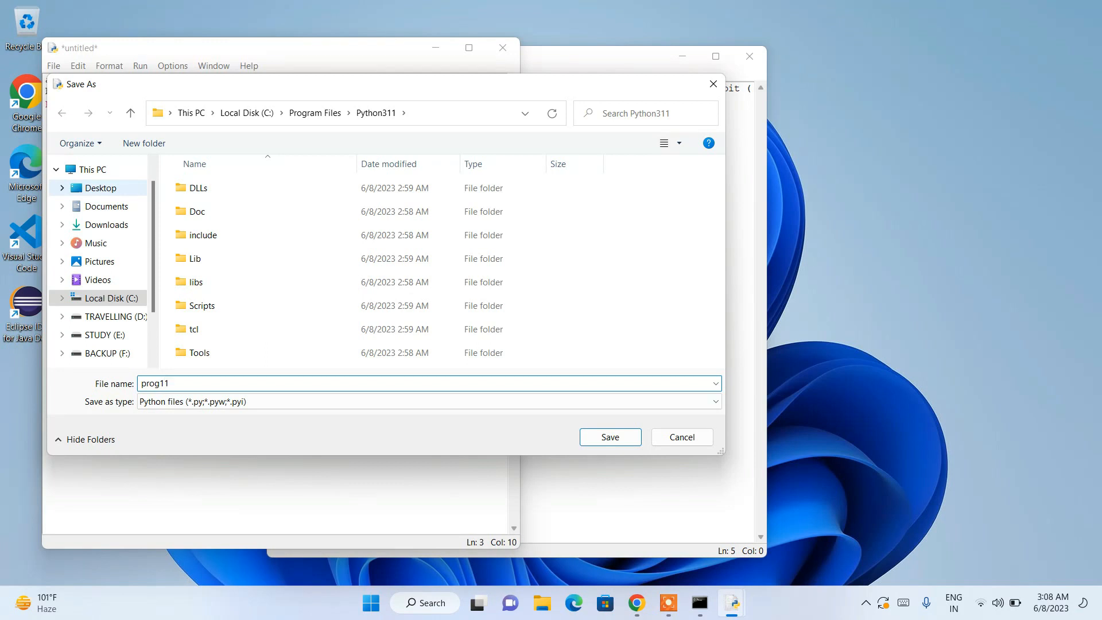
mouse_move(610, 437)
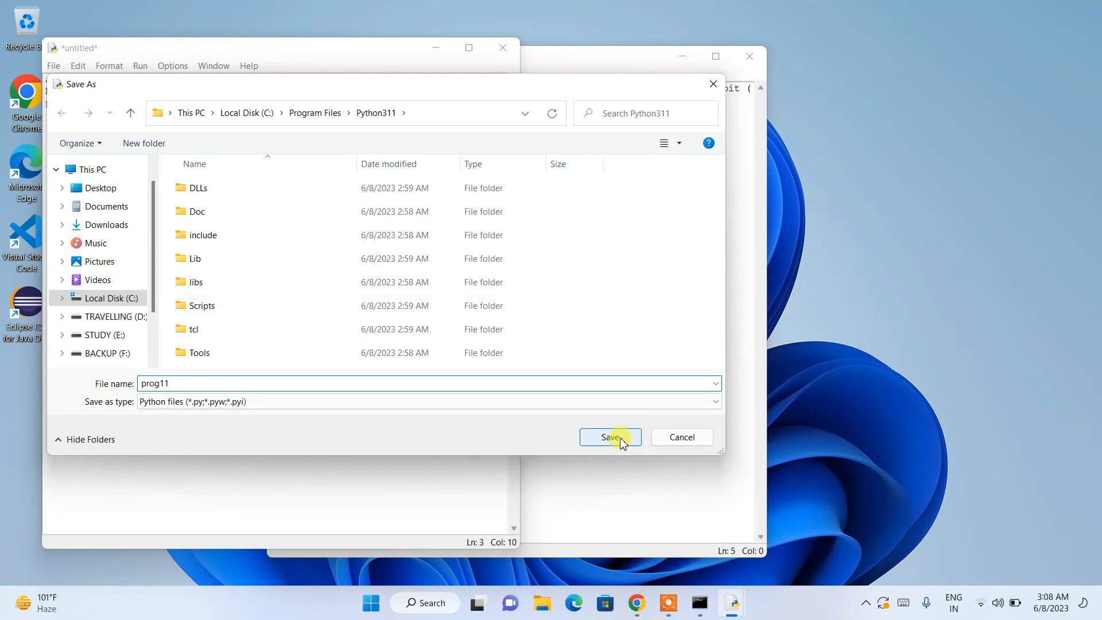
click(609, 436)
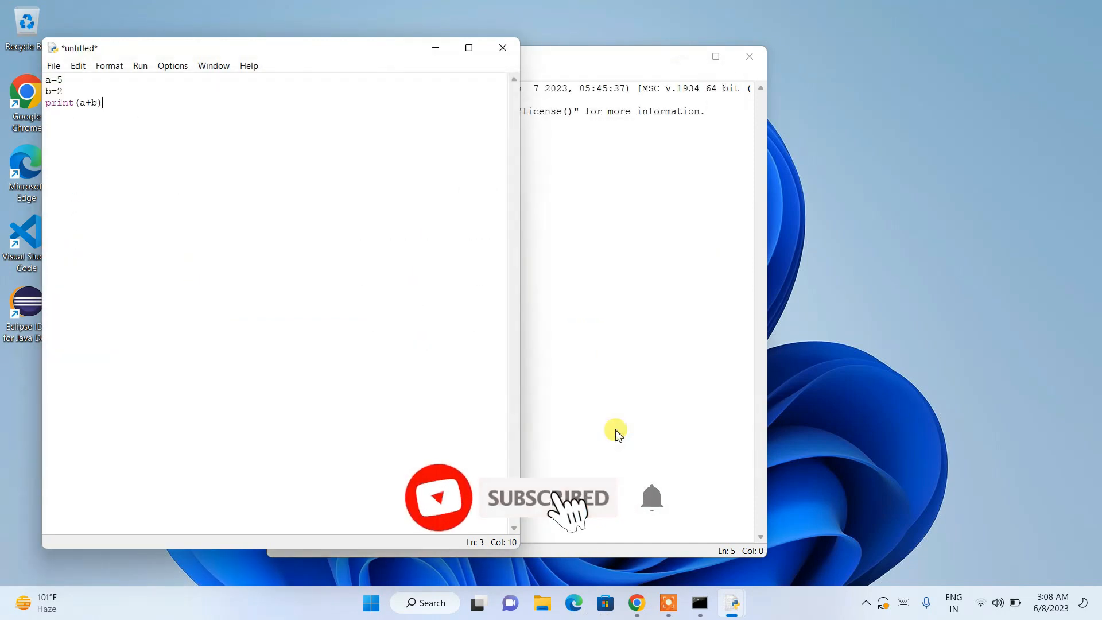
- Run prog11.py via Run Module so the shell prints 7
click(139, 65)
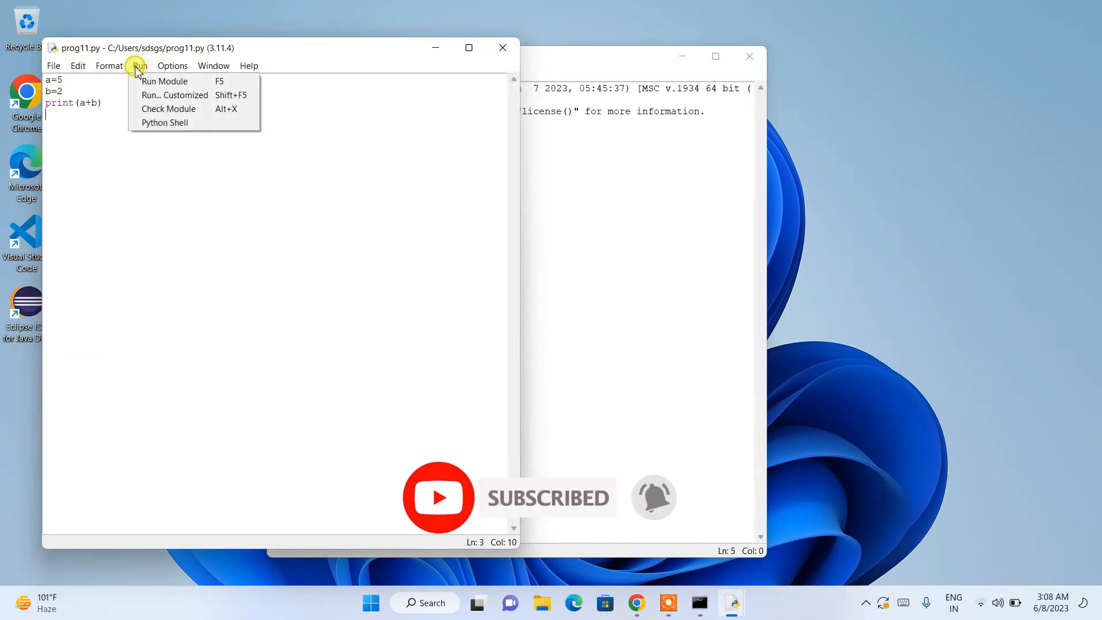
click(165, 81)
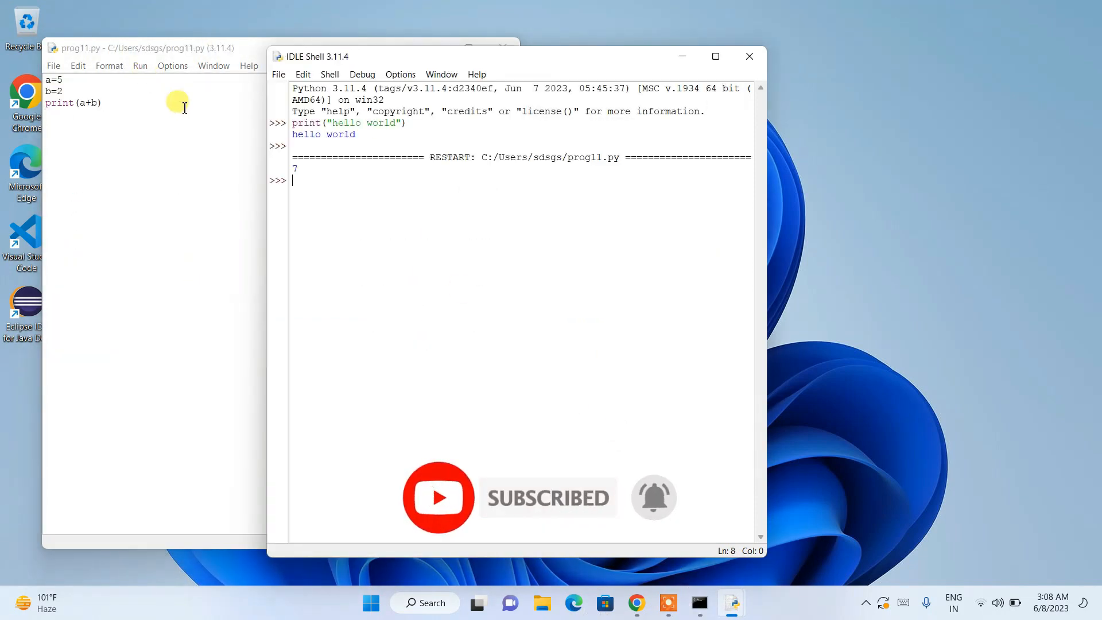